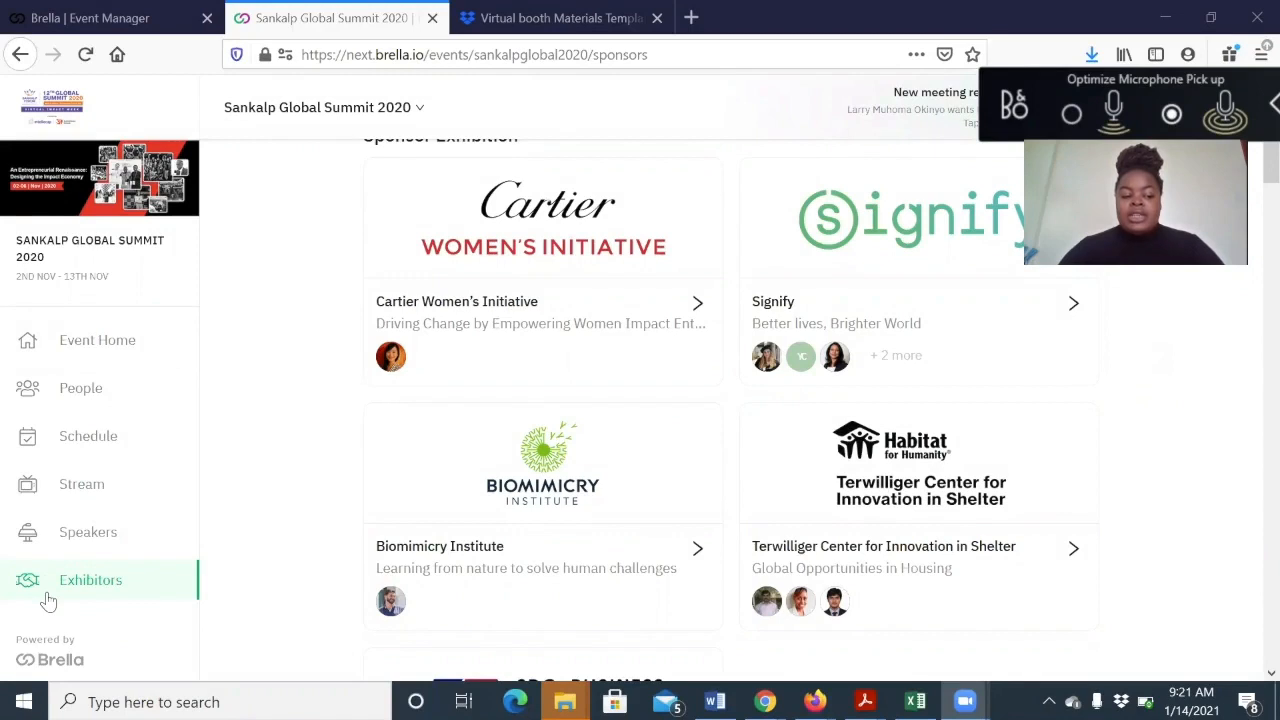
pyautogui.moveTo(1234, 404)
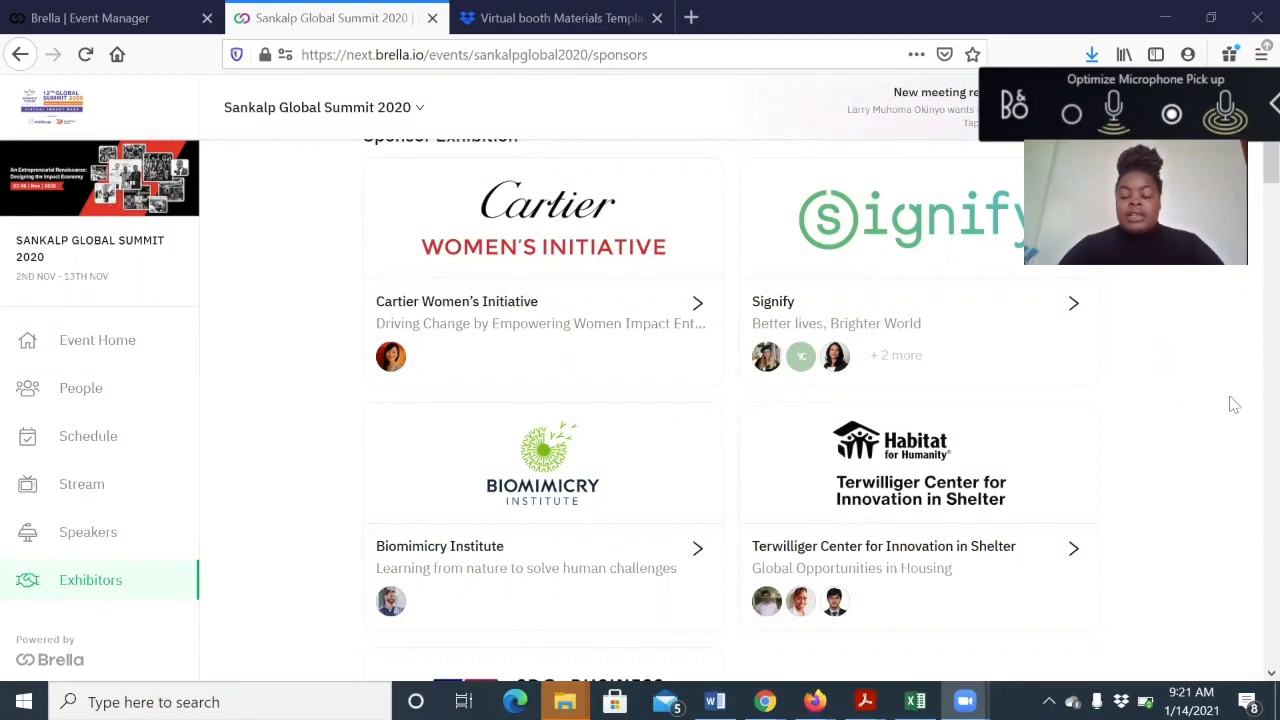
pyautogui.moveTo(694, 224)
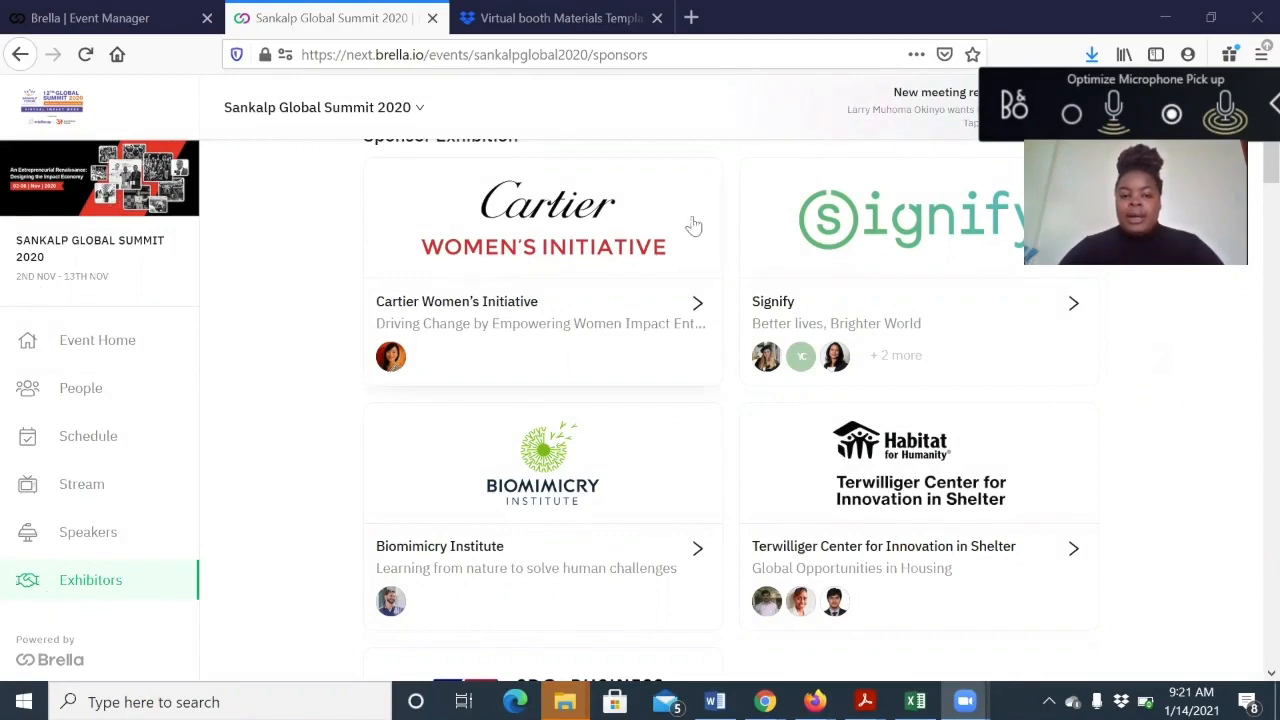
pyautogui.moveTo(528, 308)
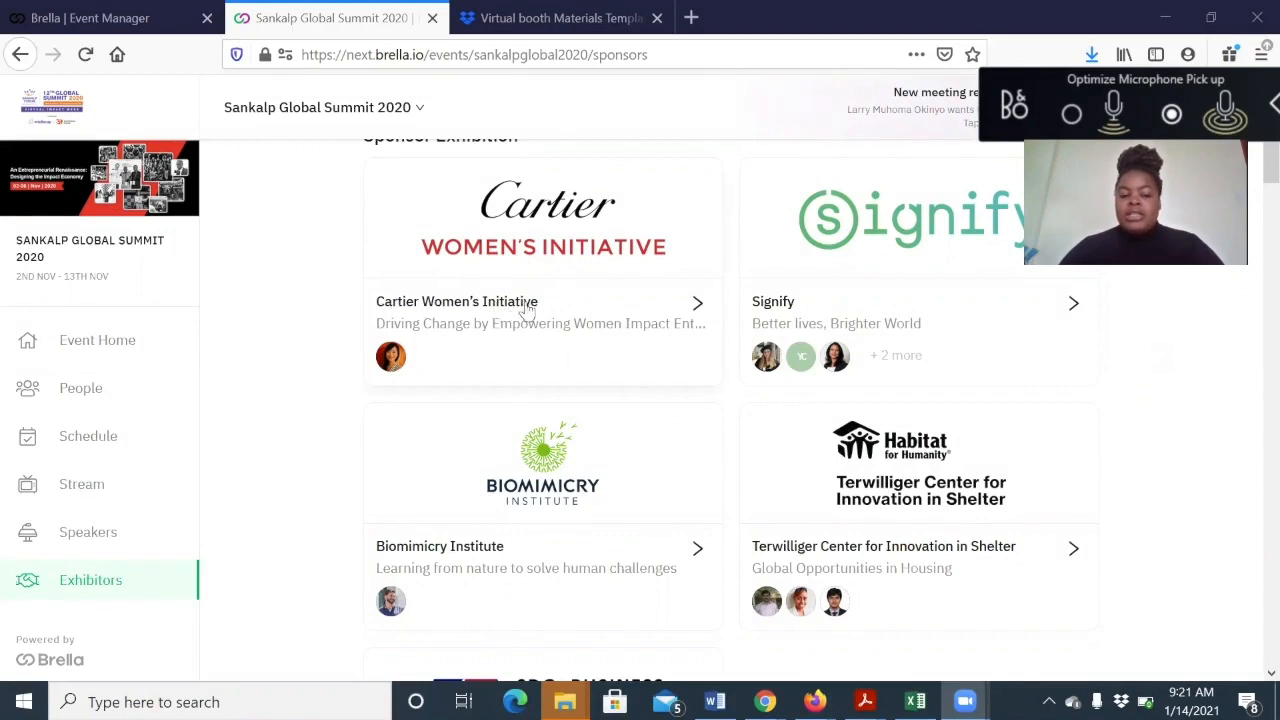
pyautogui.moveTo(684, 338)
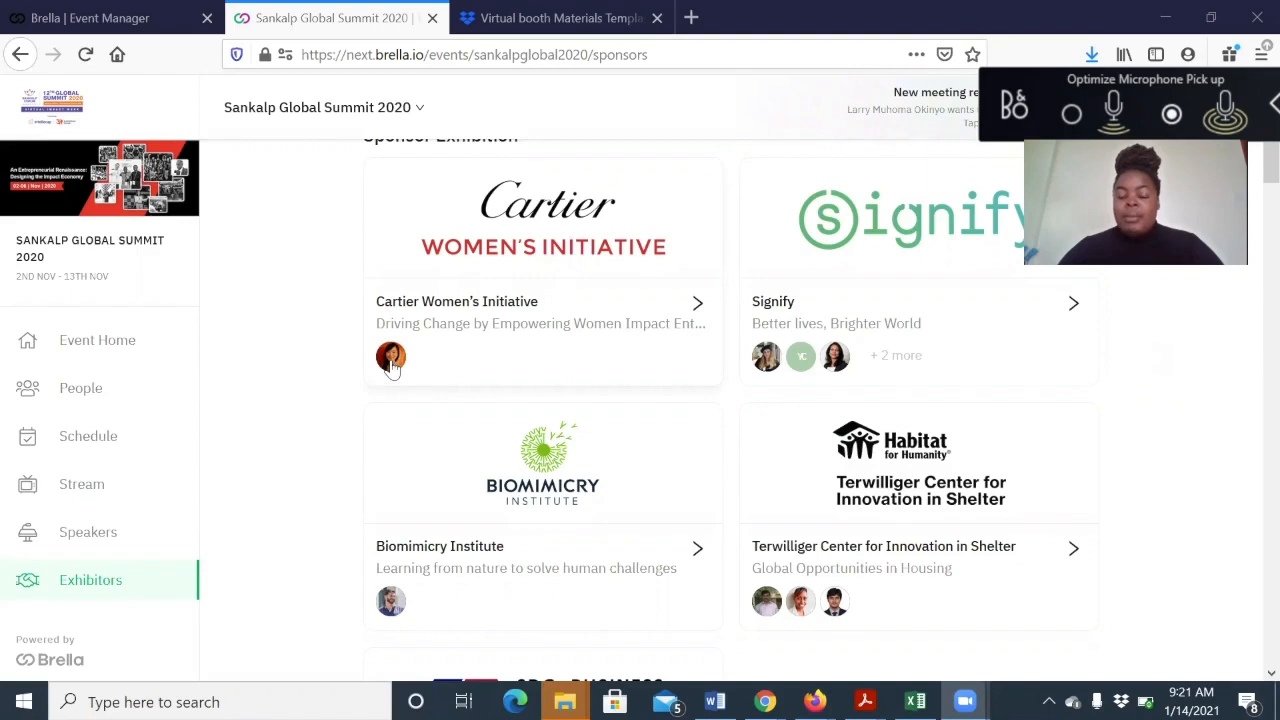
pyautogui.moveTo(552, 248)
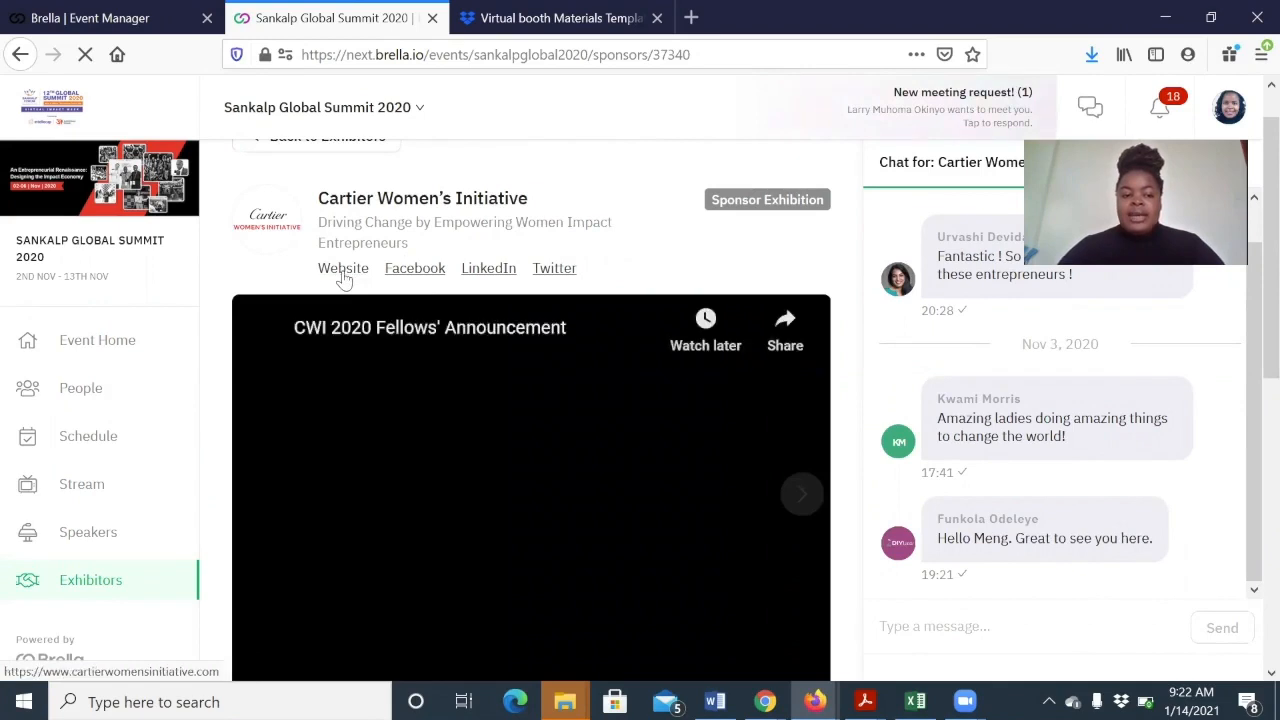
# - View the Cartier Women's Initiative website in a new tab and return to the booth
pyautogui.click(342, 268)
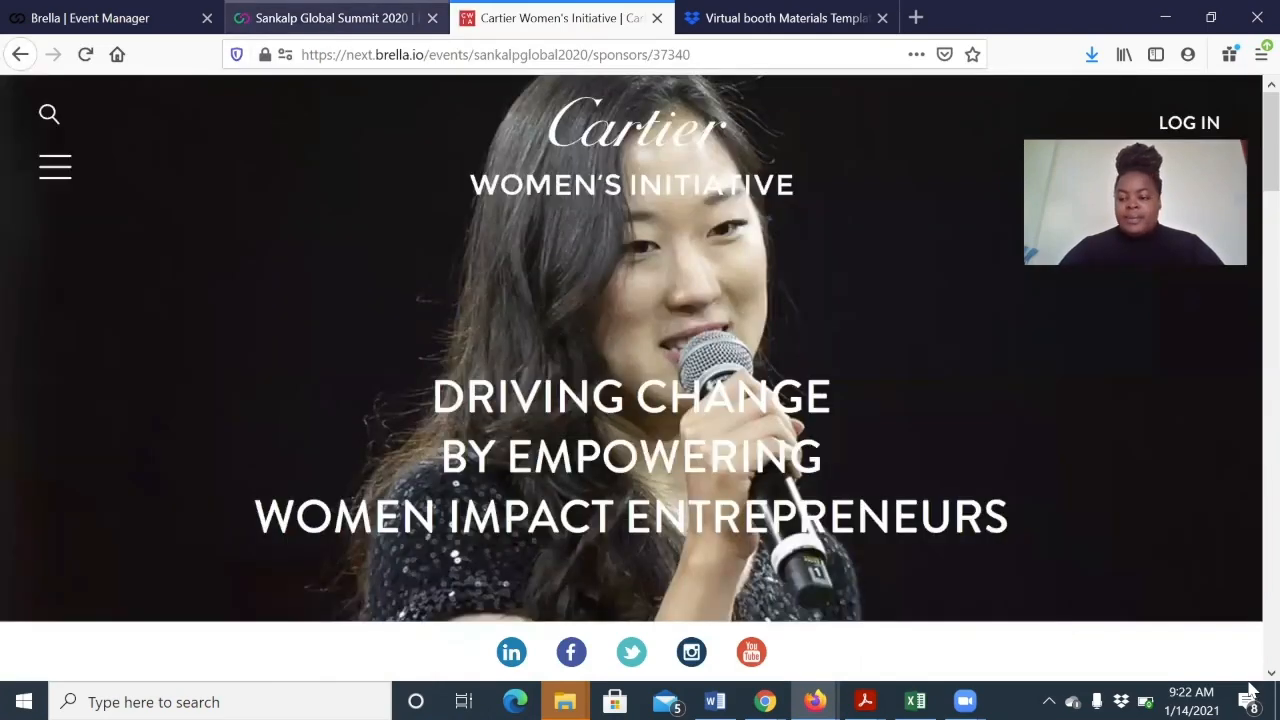
pyautogui.click(330, 18)
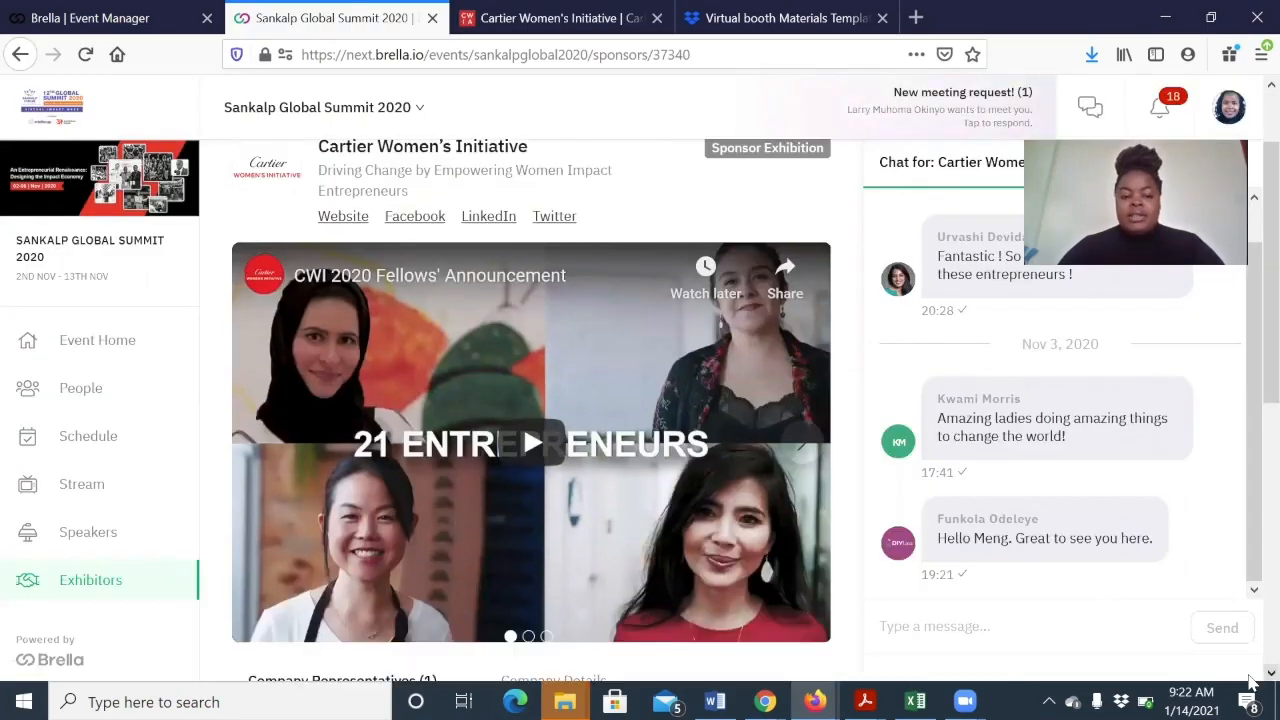
pyautogui.scroll(-3)
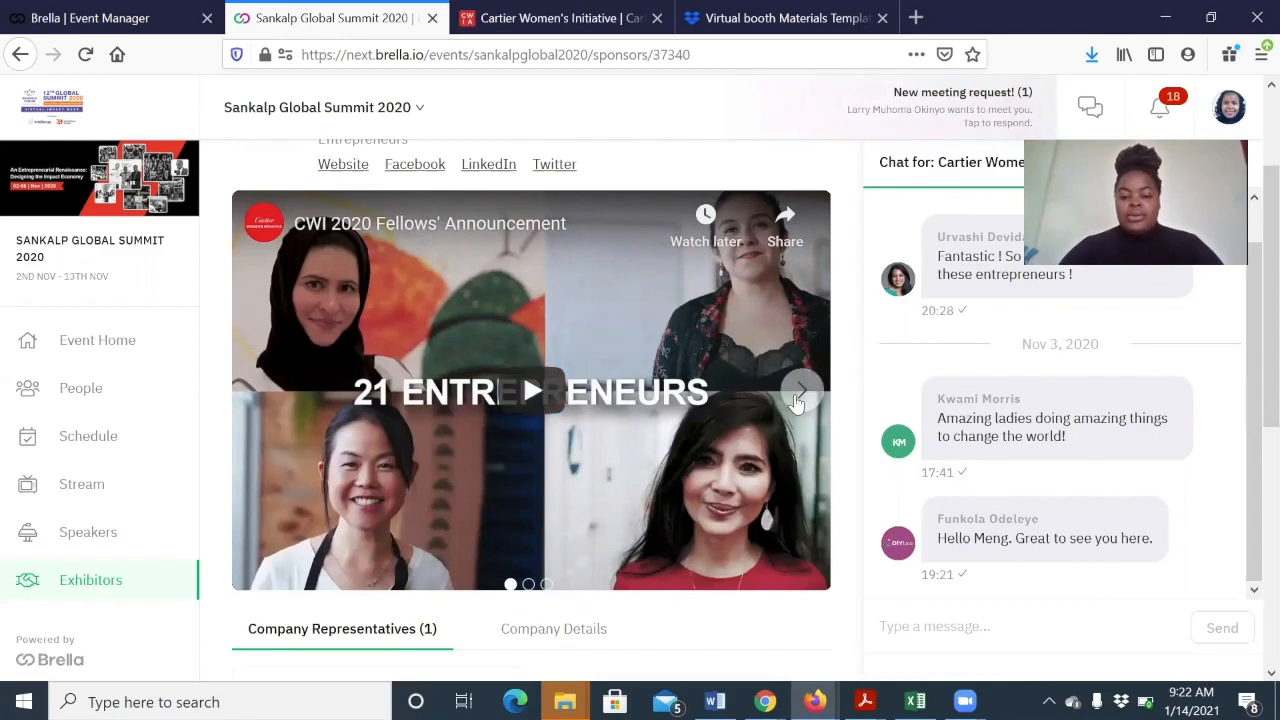
pyautogui.click(800, 388)
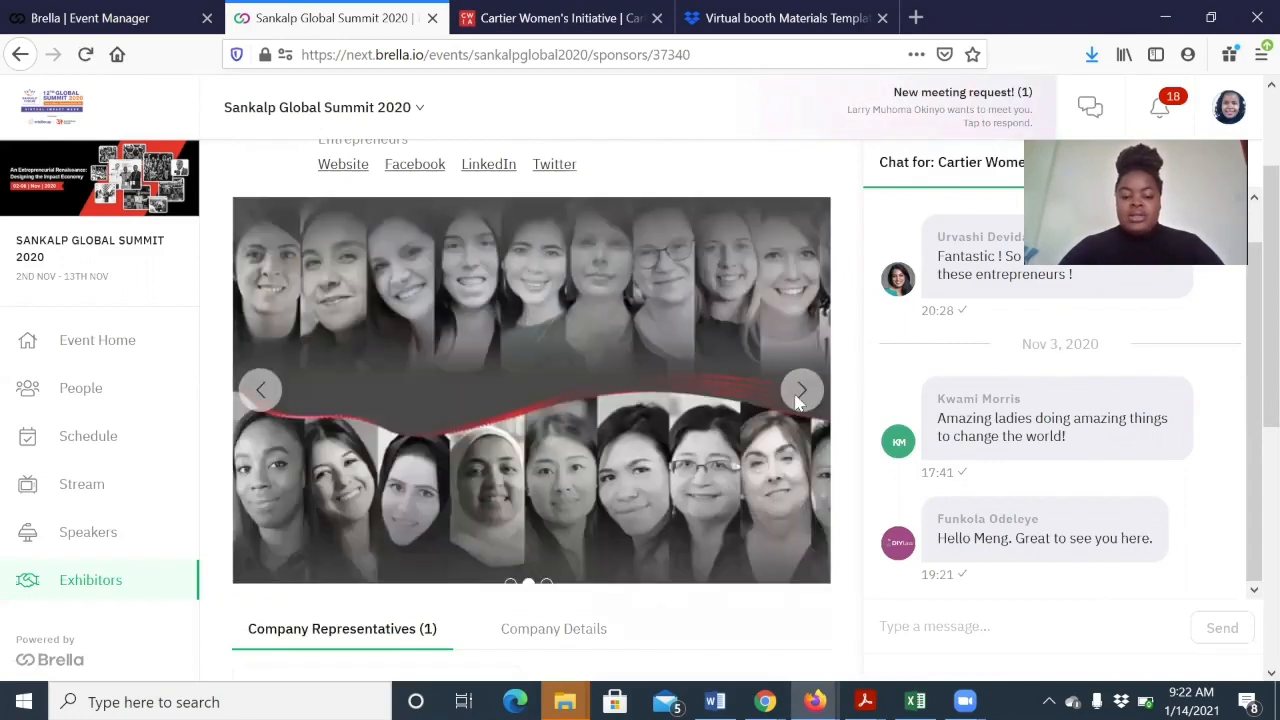
pyautogui.click(802, 388)
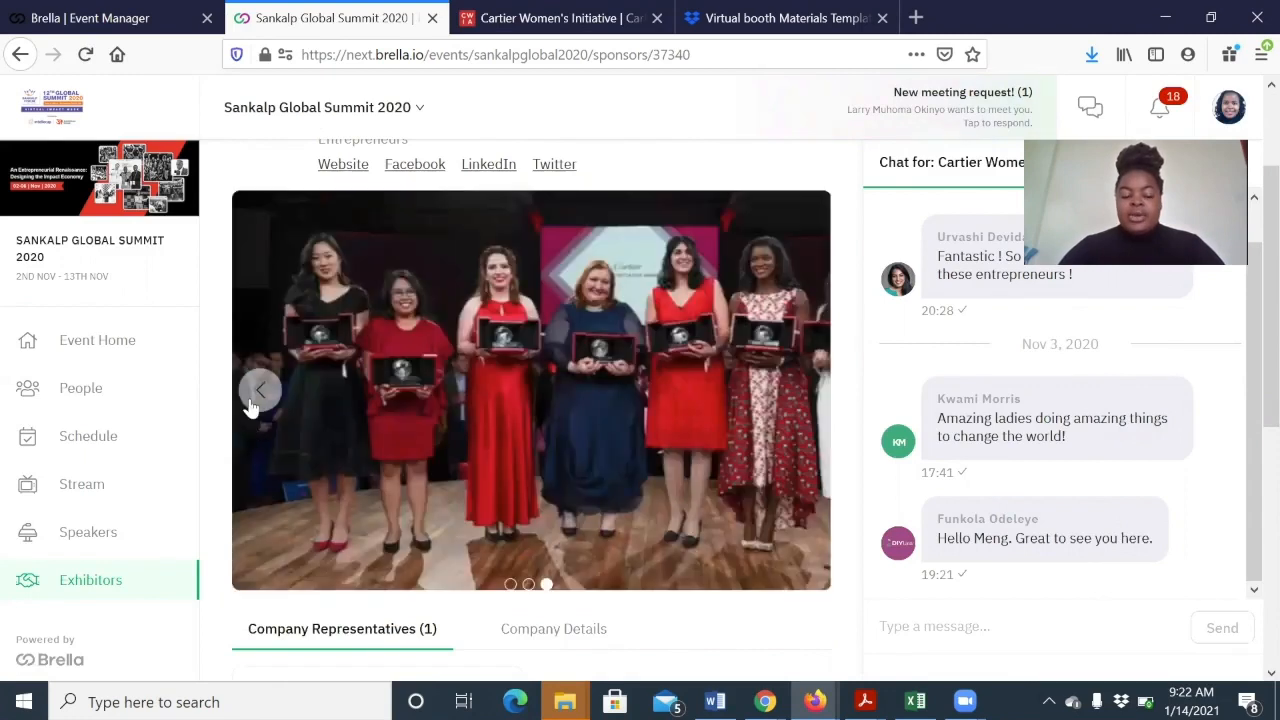
pyautogui.click(260, 390)
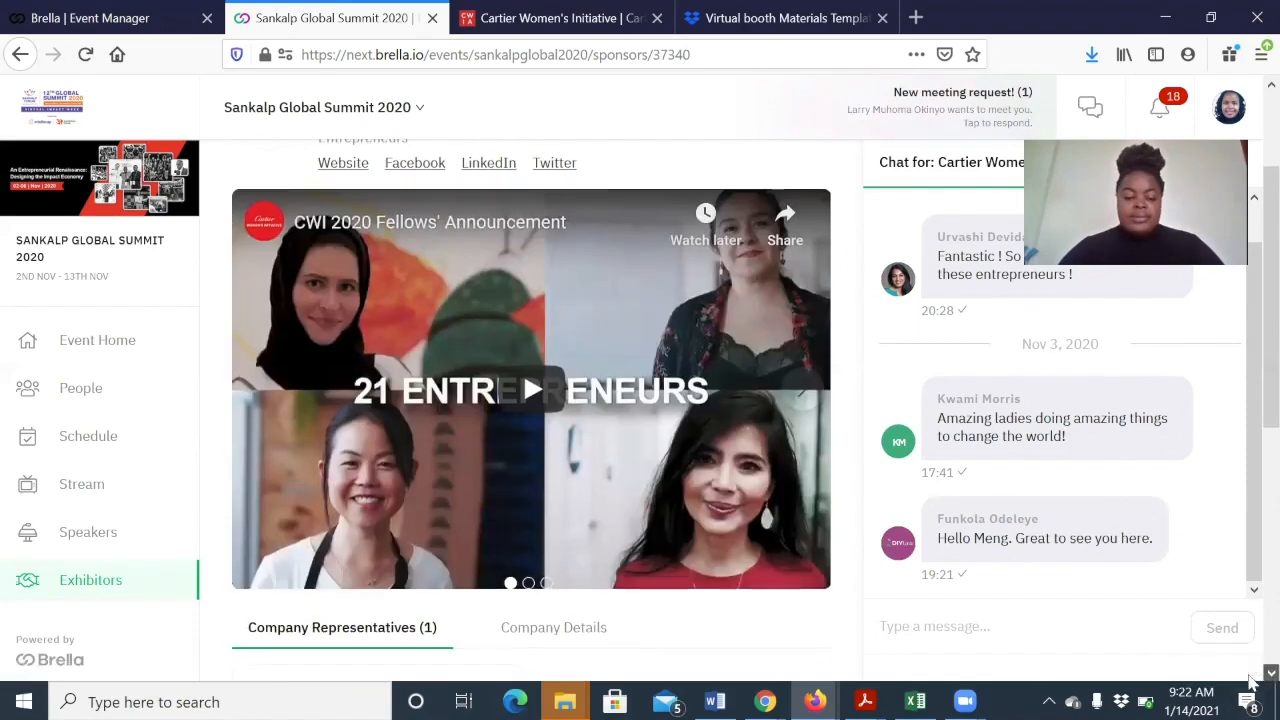
pyautogui.scroll(-3)
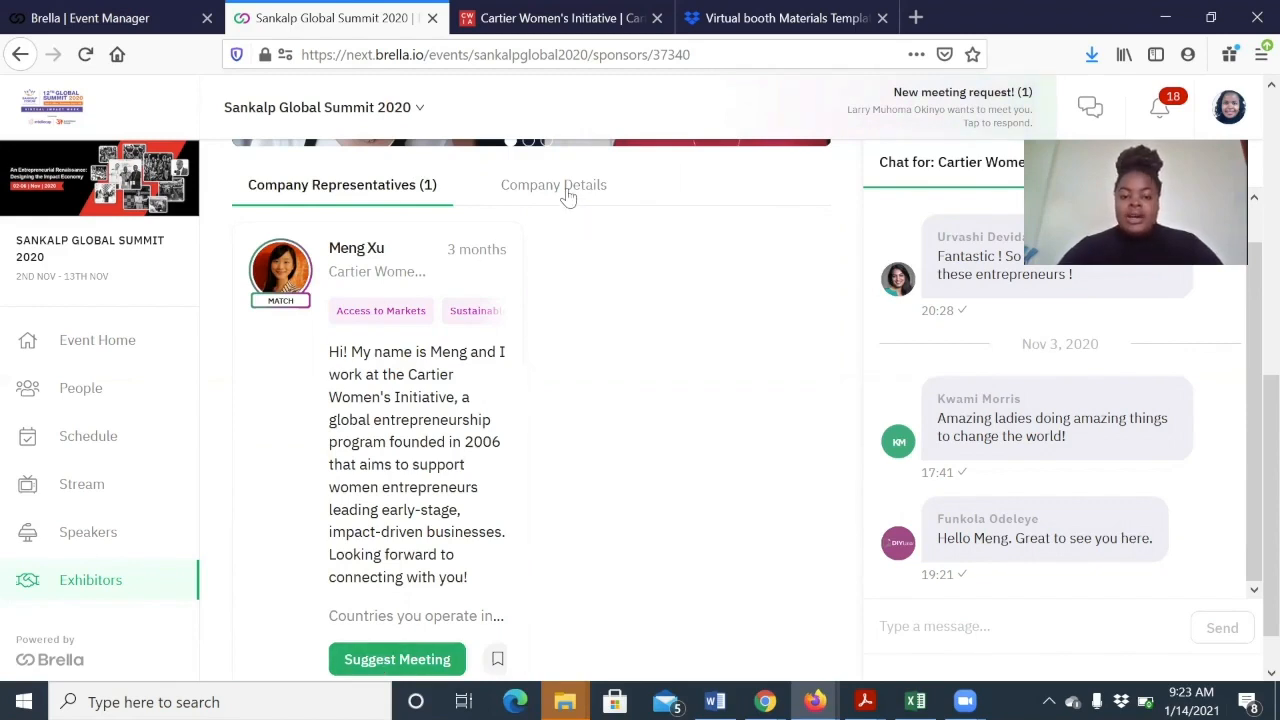
# - Show the Company Details tab describing the Cartier Women's Initiative programme
pyautogui.click(552, 184)
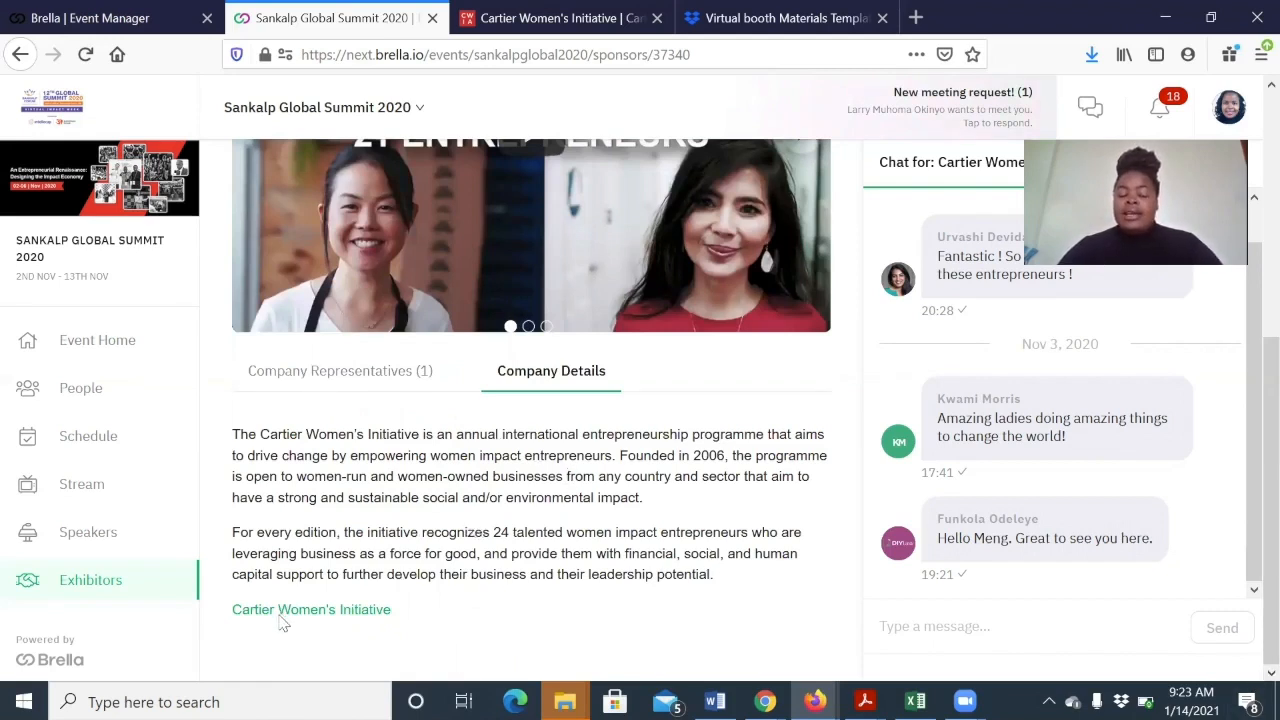
pyautogui.moveTo(538, 680)
pyautogui.write('Hello, I have a')
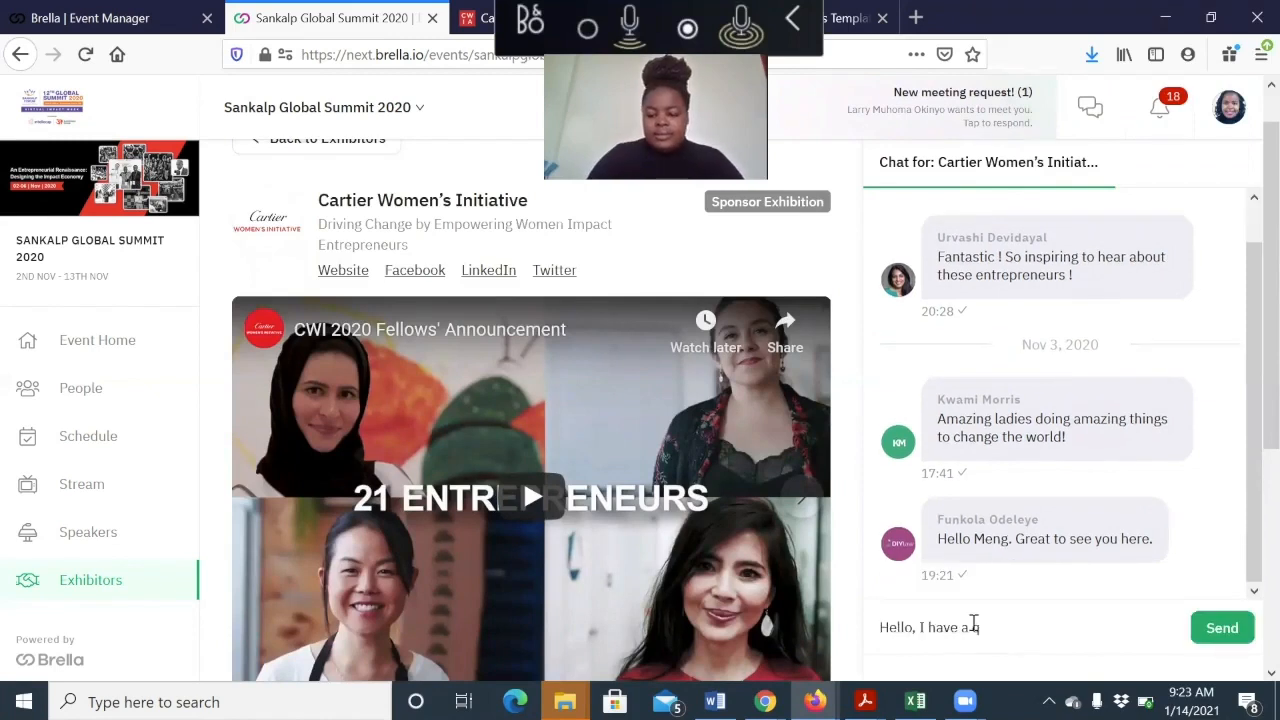
# - Send "Hello, I have a question" in the Cartier Women's Initiative booth chat
pyautogui.write('question')
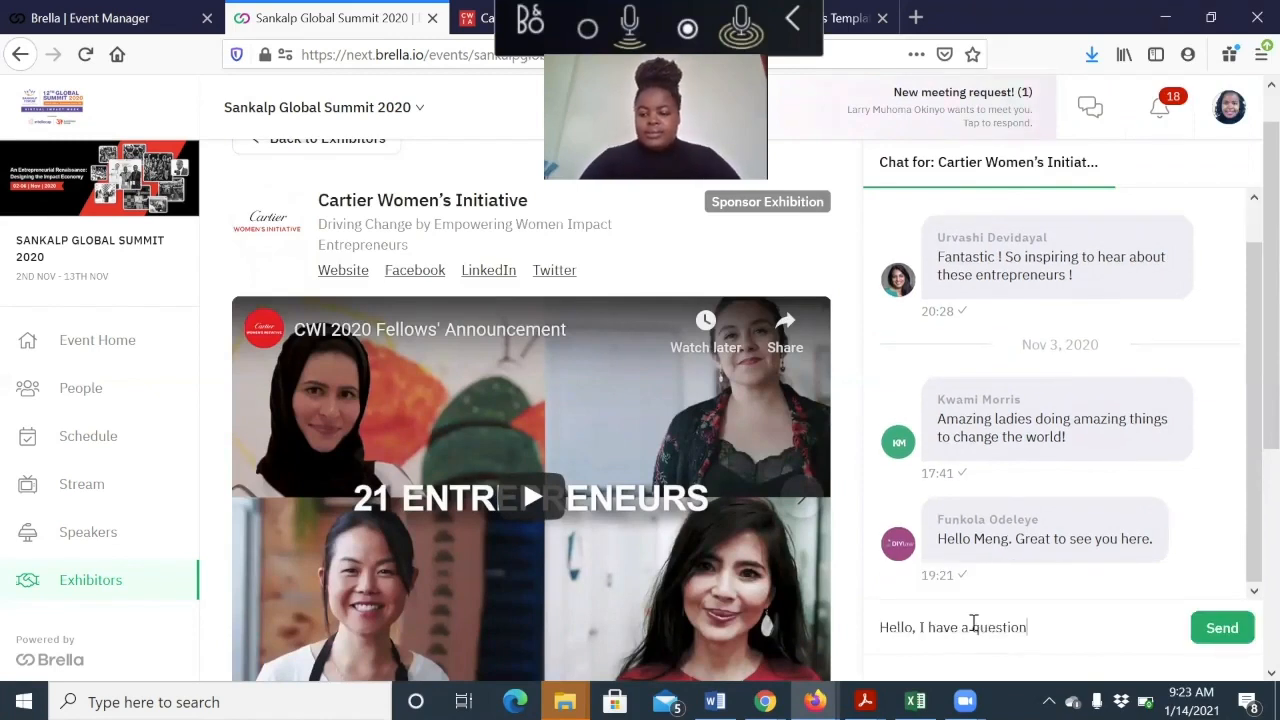
pyautogui.click(1220, 628)
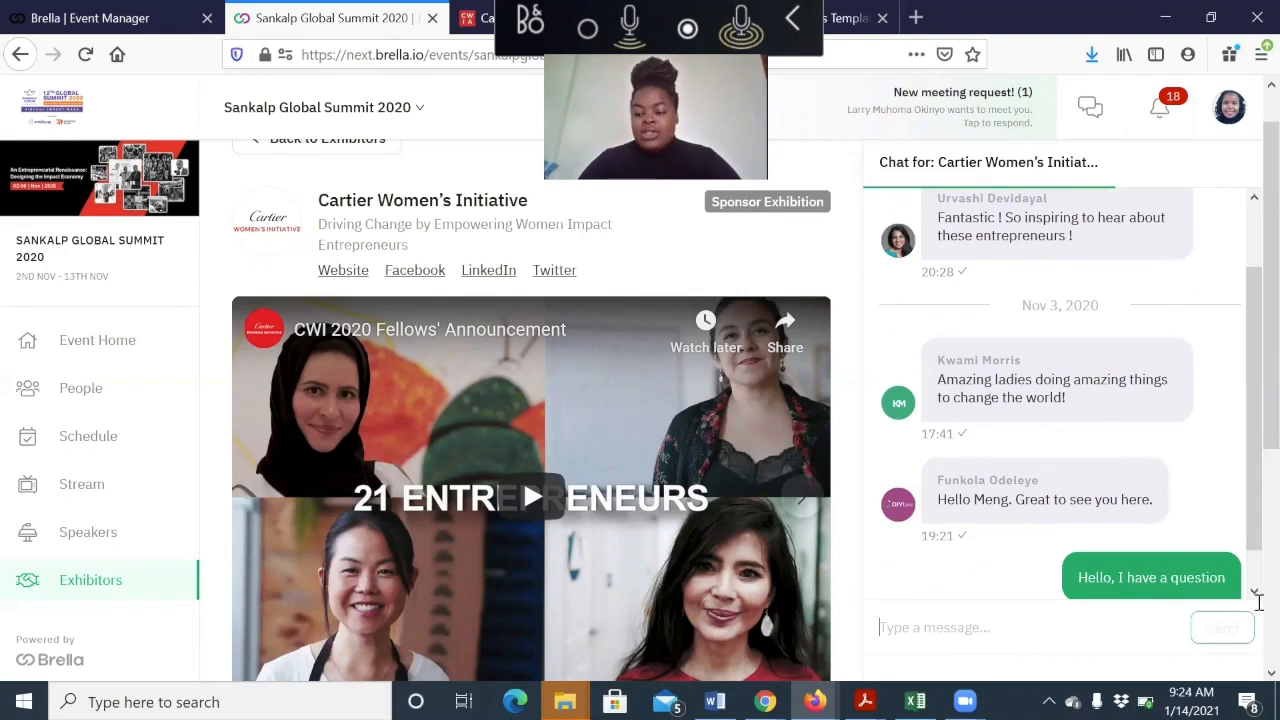
pyautogui.scroll(-3)
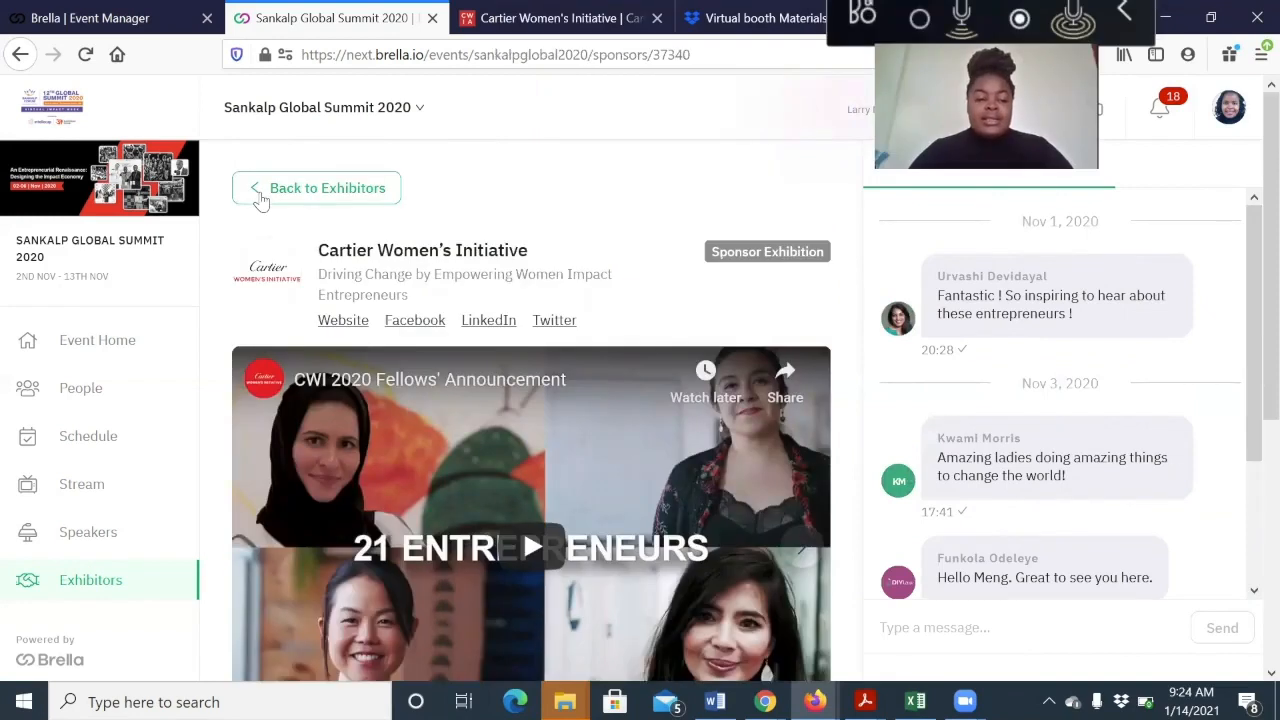
# - Return to the exhibitors list showing the Biomimicry Institute Entrepreneurs group
pyautogui.click(328, 188)
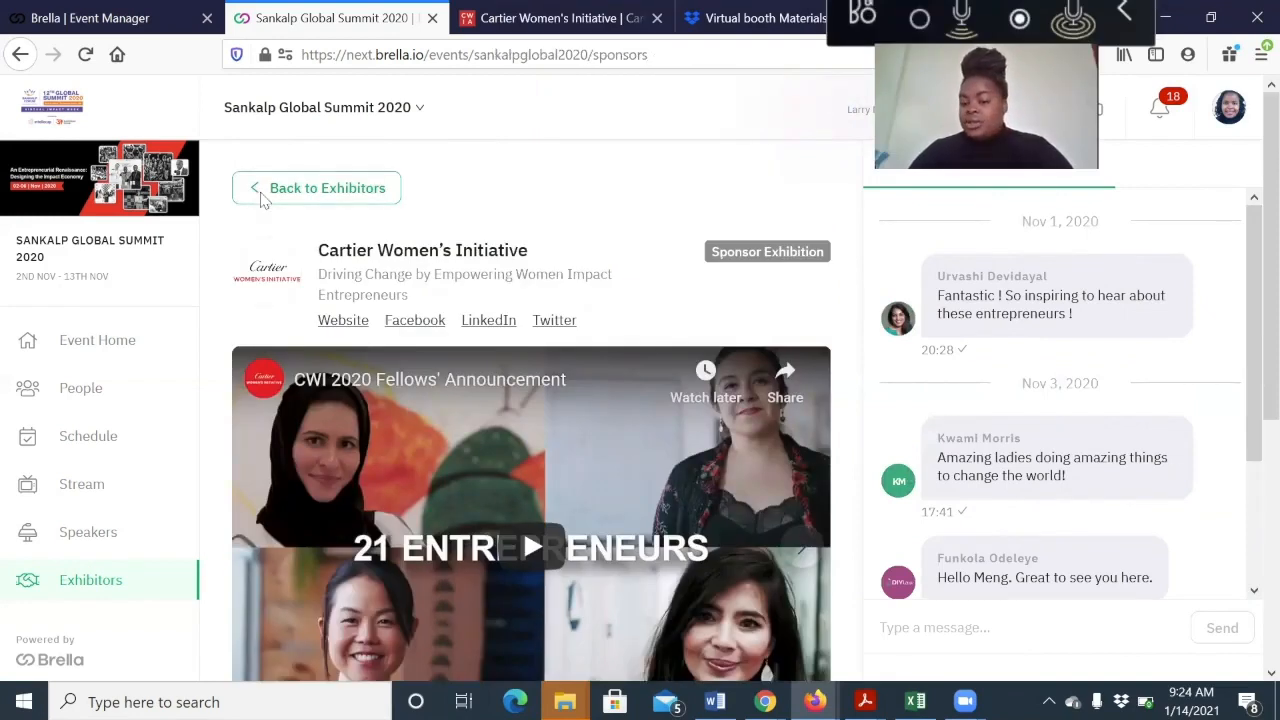
pyautogui.click(316, 188)
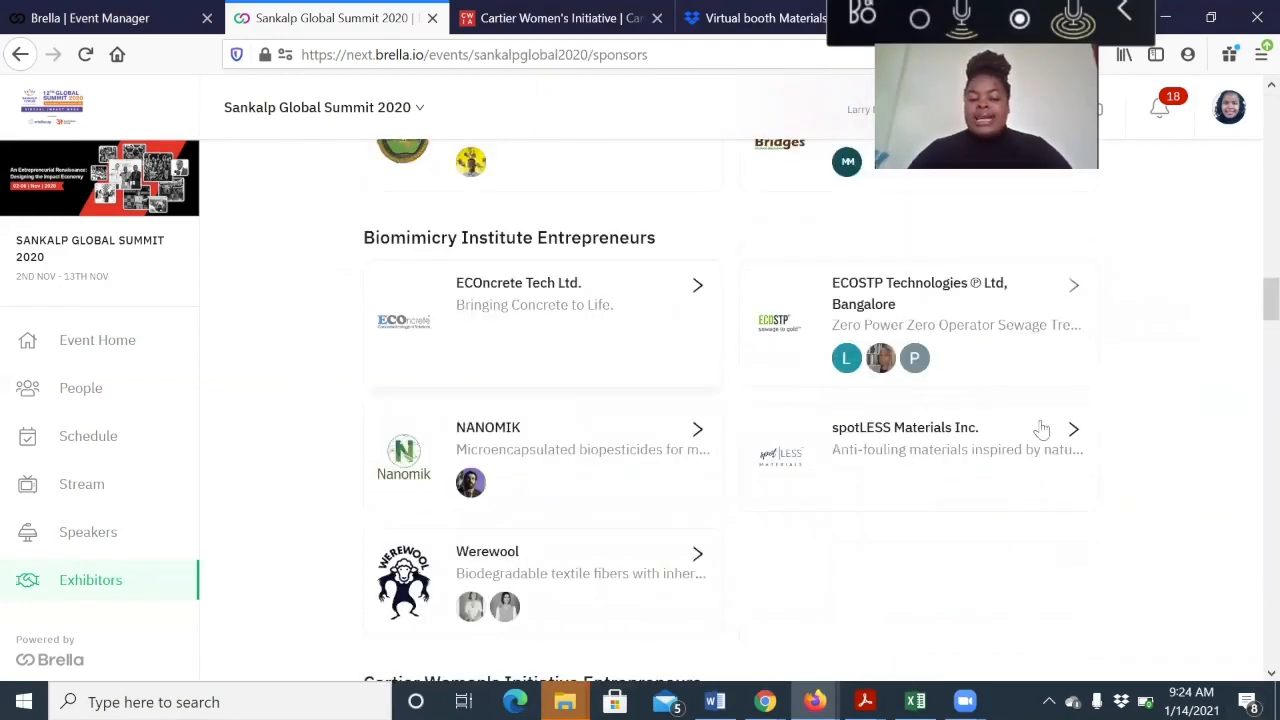
pyautogui.moveTo(780, 580)
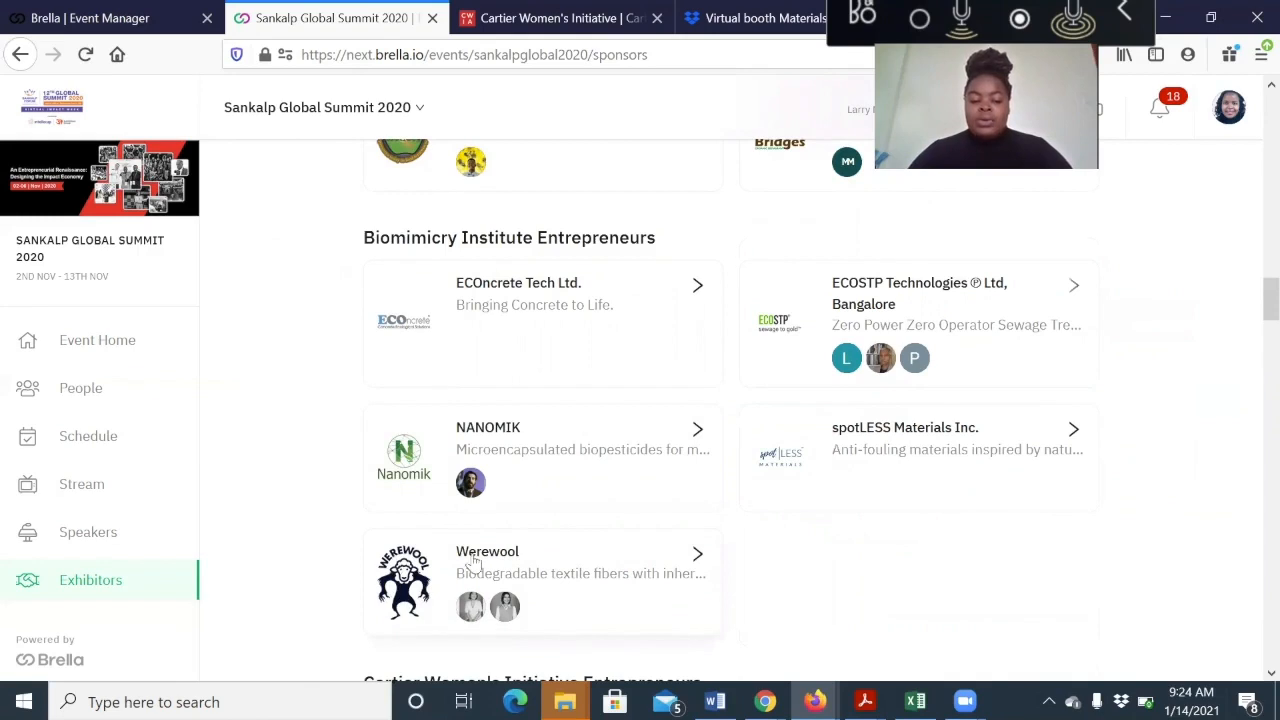
pyautogui.moveTo(452, 590)
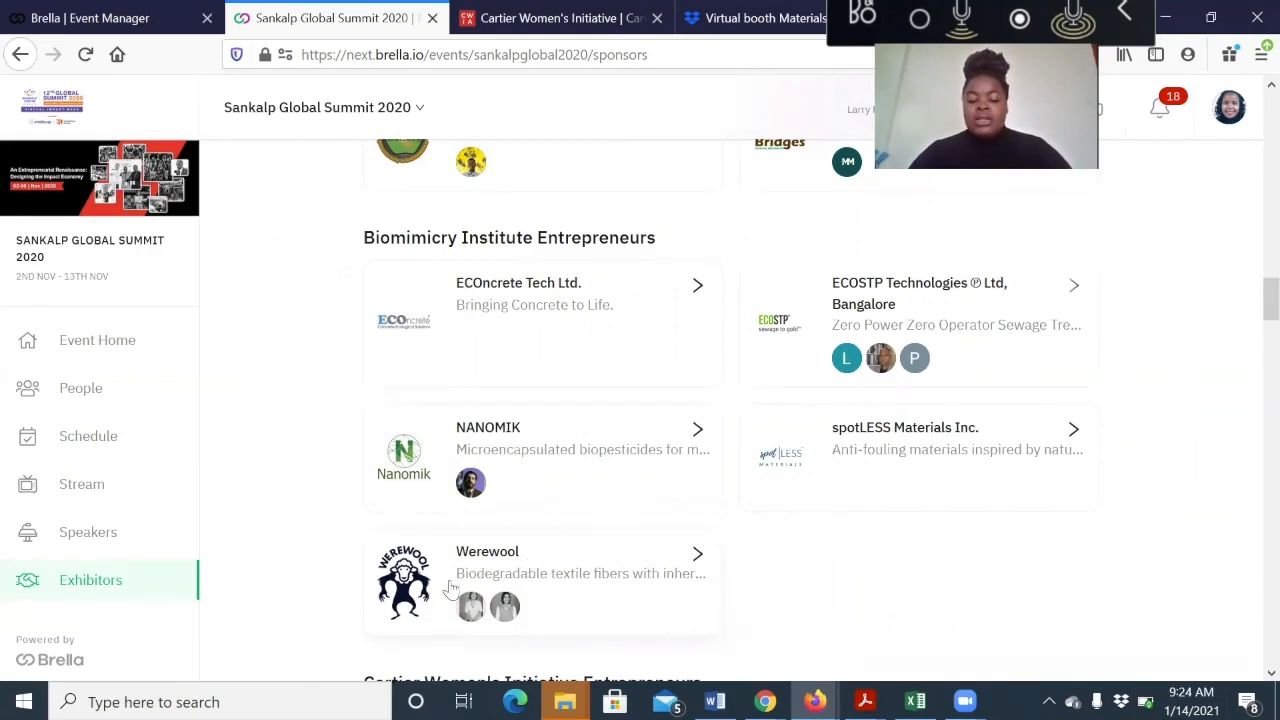
pyautogui.moveTo(700, 584)
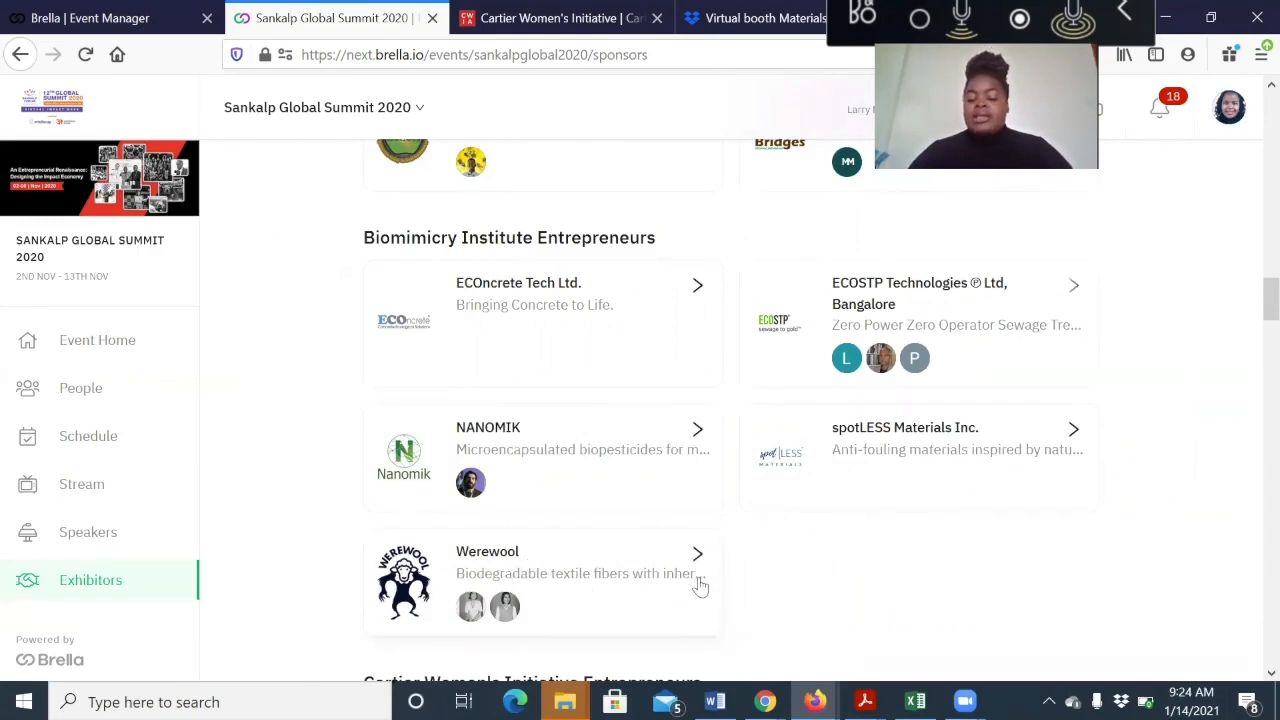
pyautogui.moveTo(524, 616)
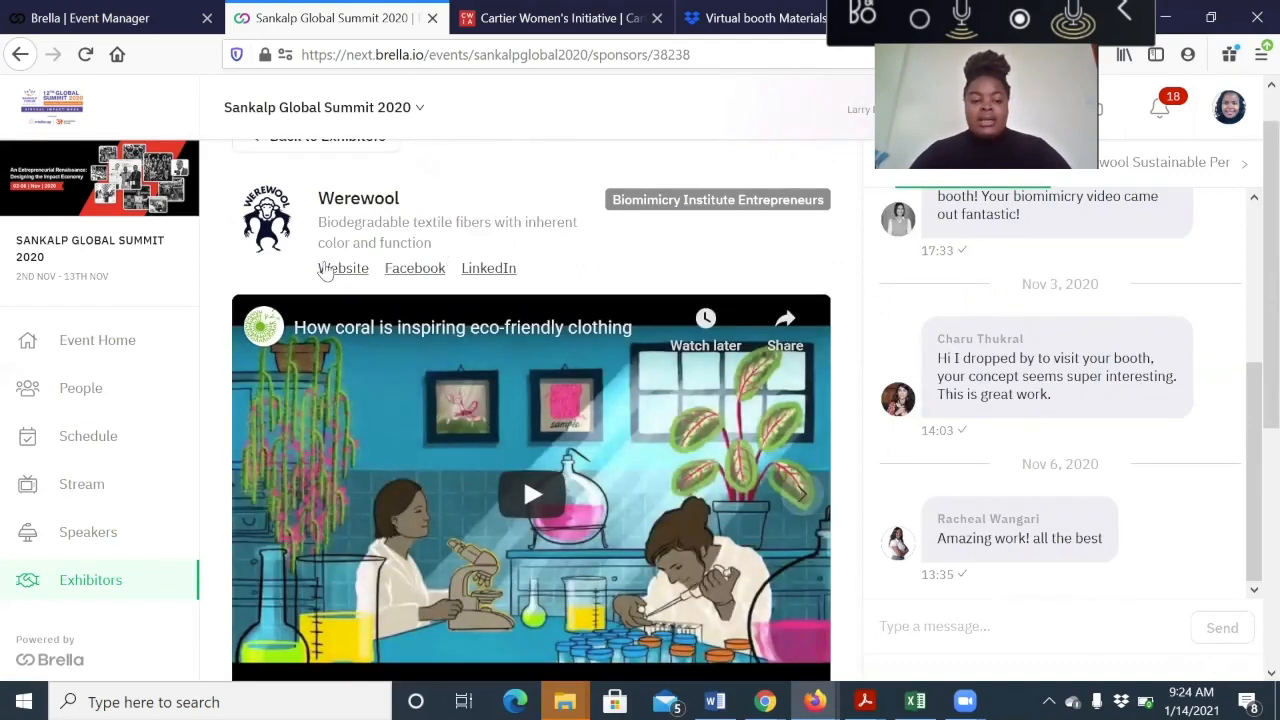
# - Review Werewool's two company representatives, then show its Company Details description
pyautogui.scroll(-3)
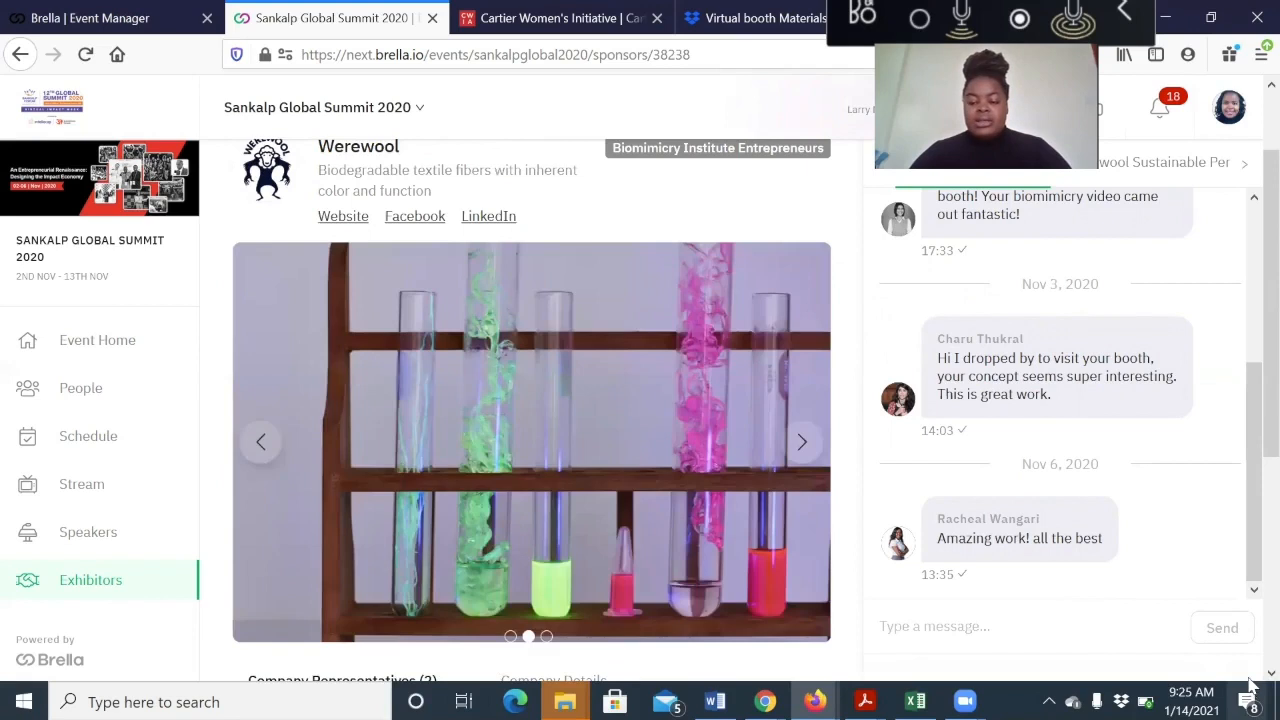
pyautogui.scroll(-3)
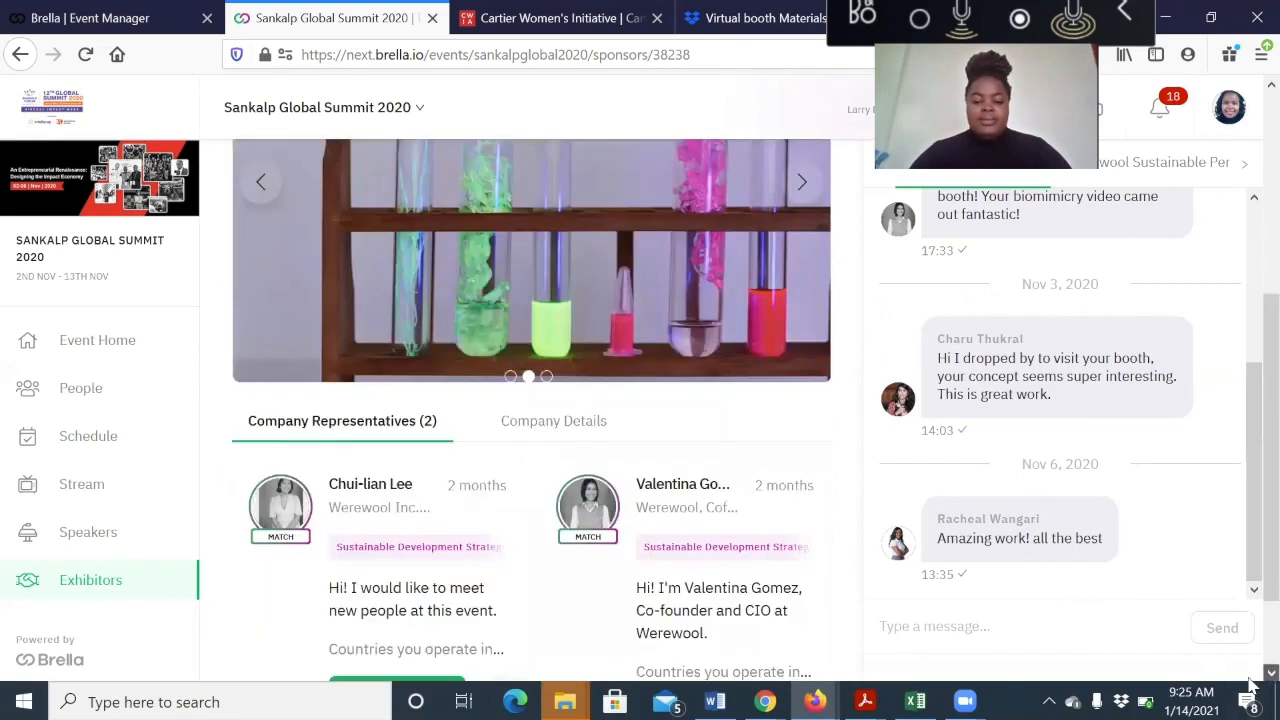
pyautogui.scroll(-3)
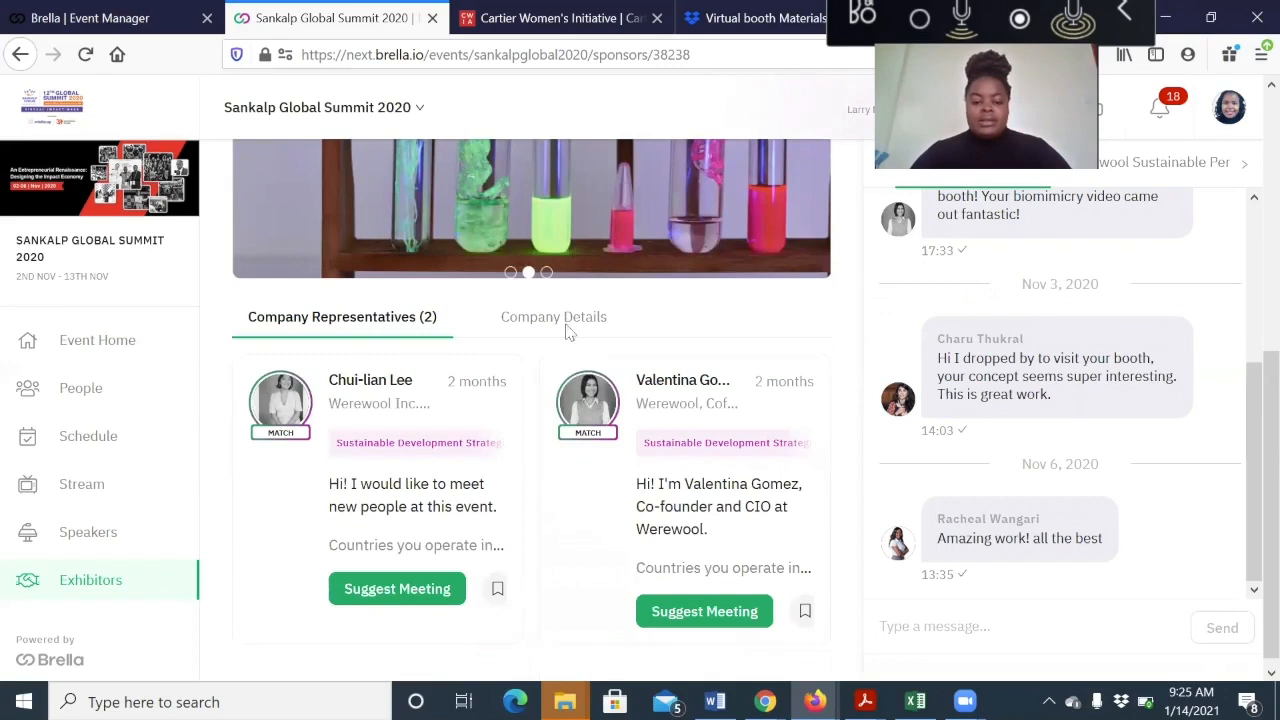
pyautogui.click(552, 316)
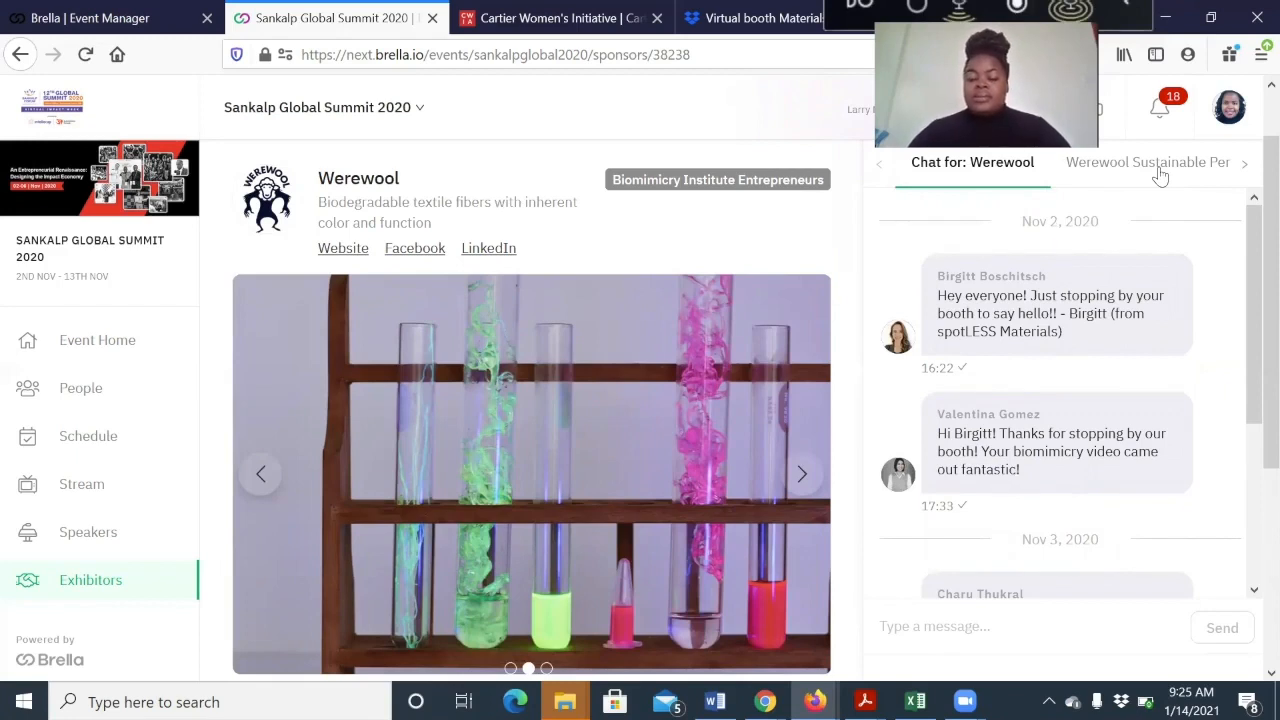
# - Page through the Werewool presentation slides to the team slide and one beyond
pyautogui.click(1148, 162)
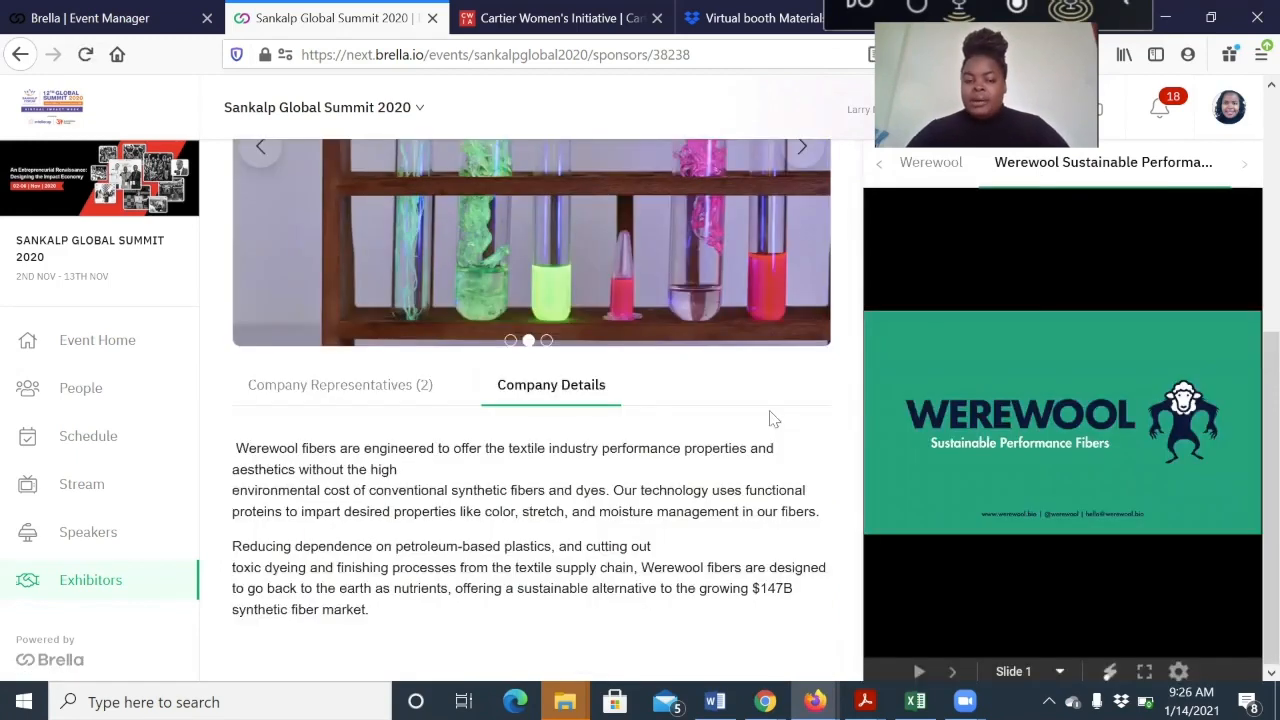
pyautogui.moveTo(600, 158)
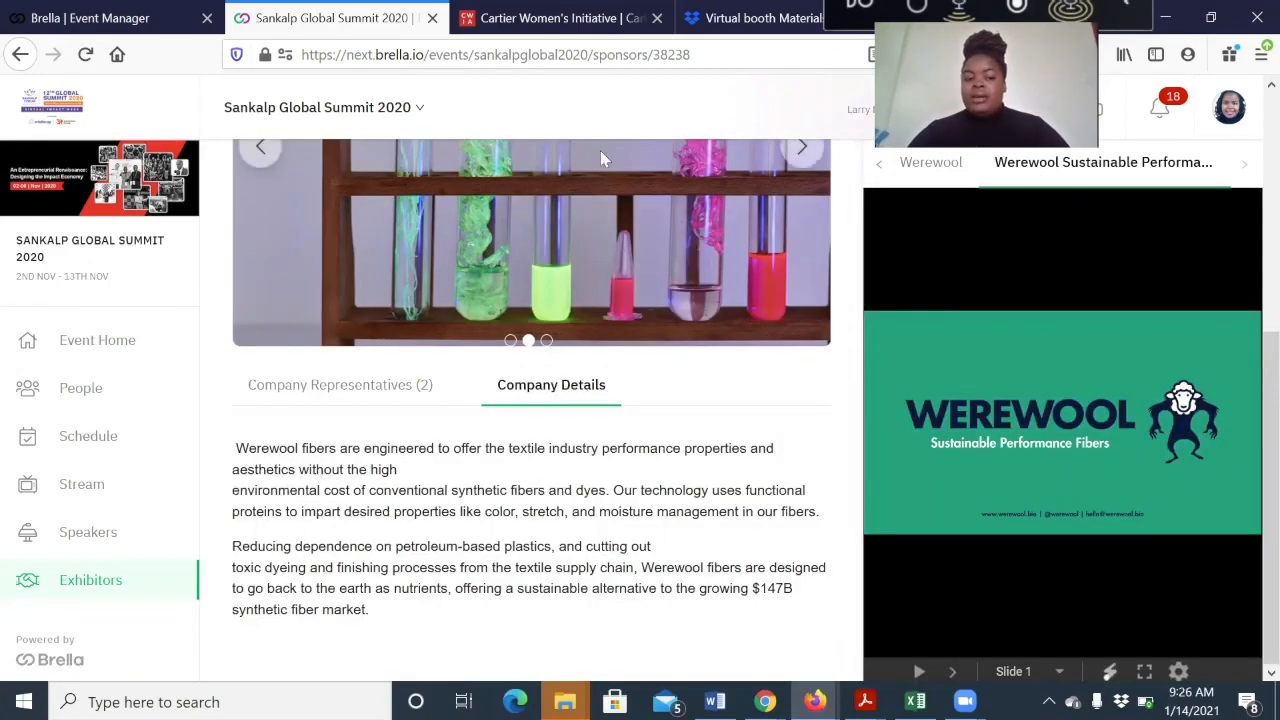
pyautogui.moveTo(756, 198)
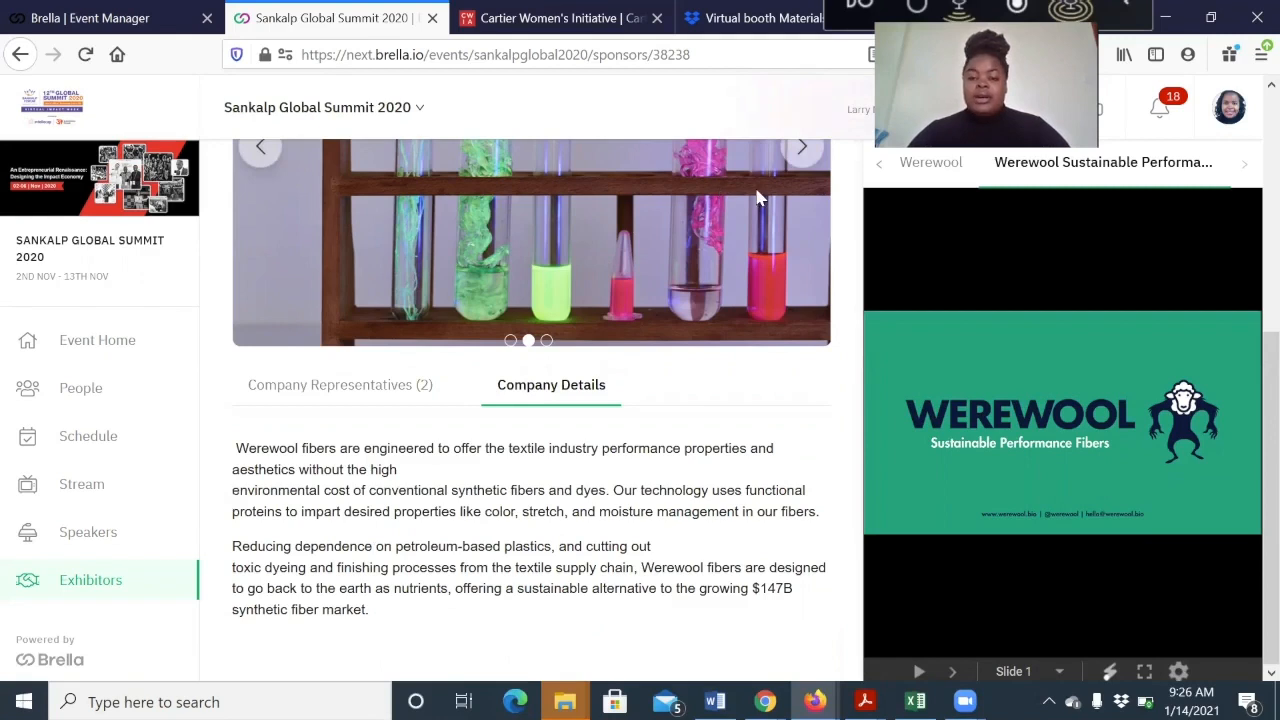
pyautogui.moveTo(704, 248)
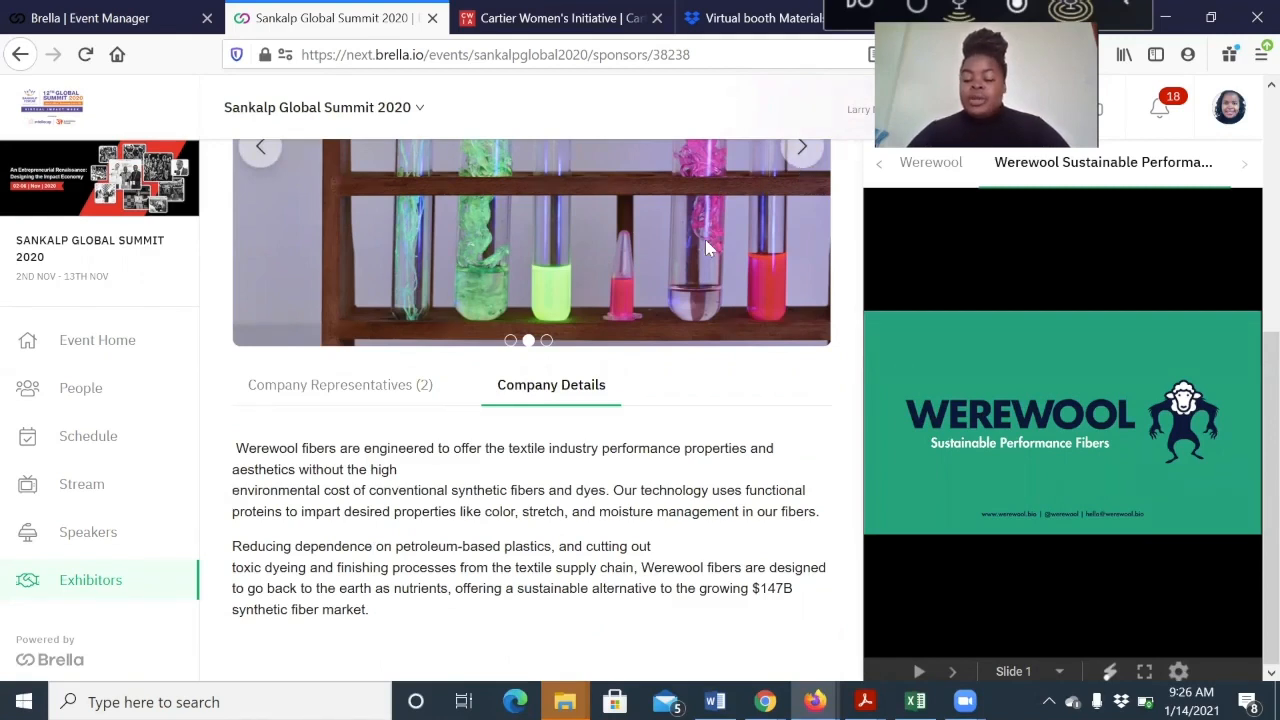
pyautogui.click(1060, 672)
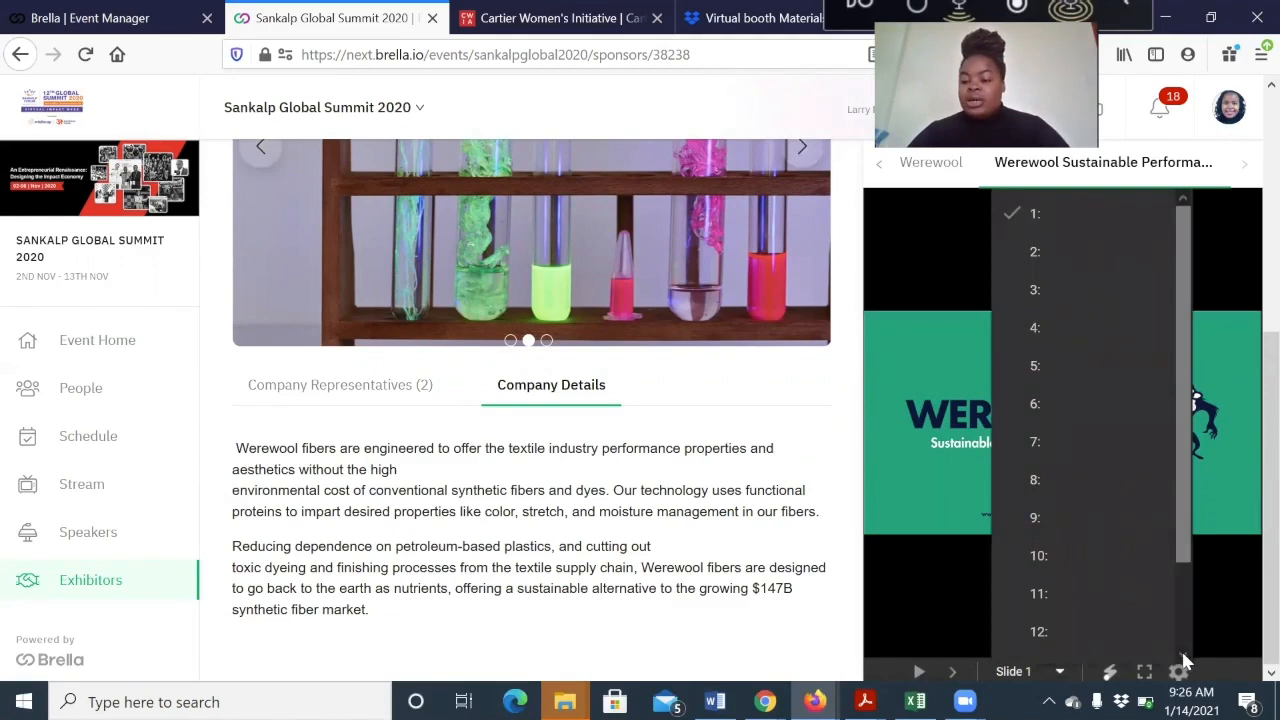
pyautogui.scroll(-3)
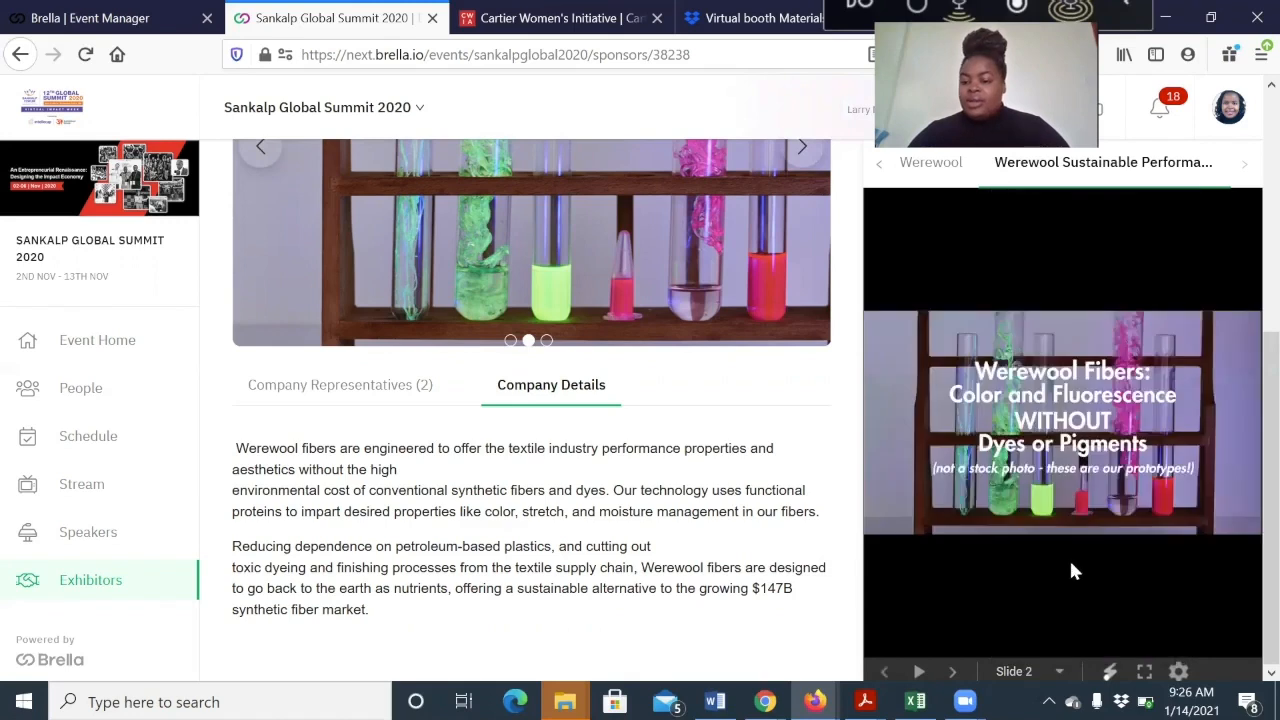
pyautogui.click(952, 672)
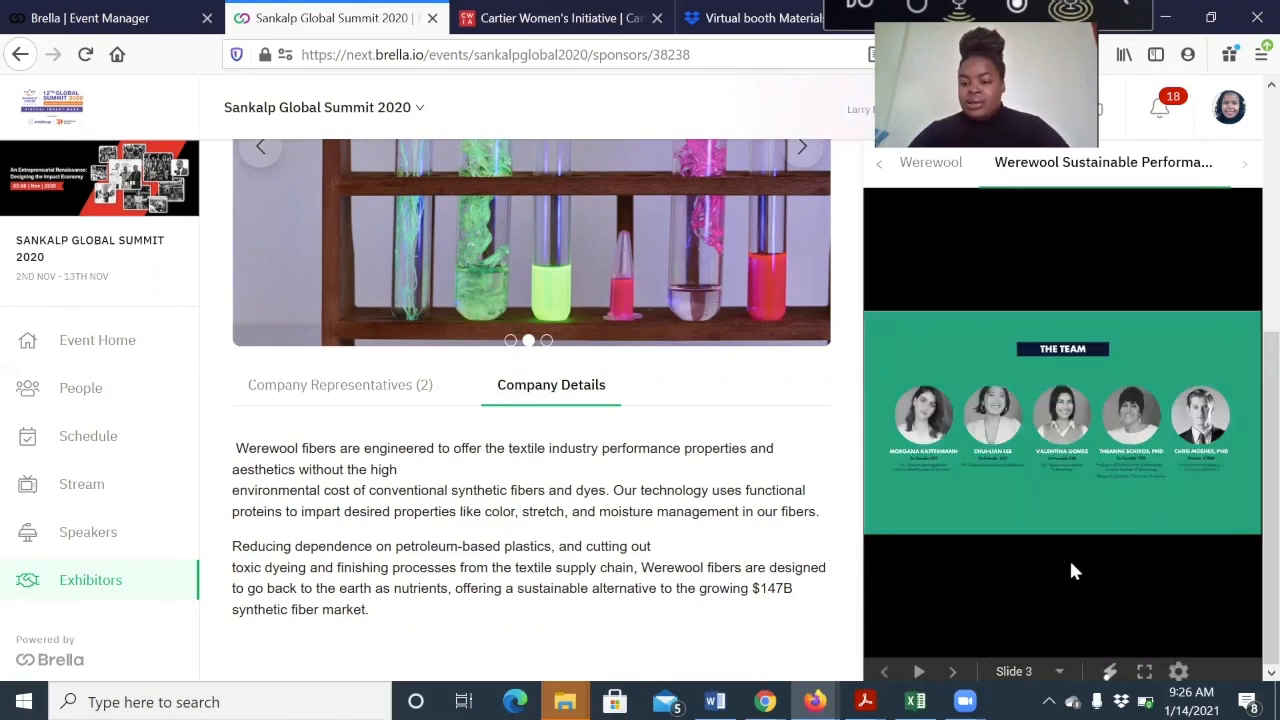
pyautogui.click(952, 672)
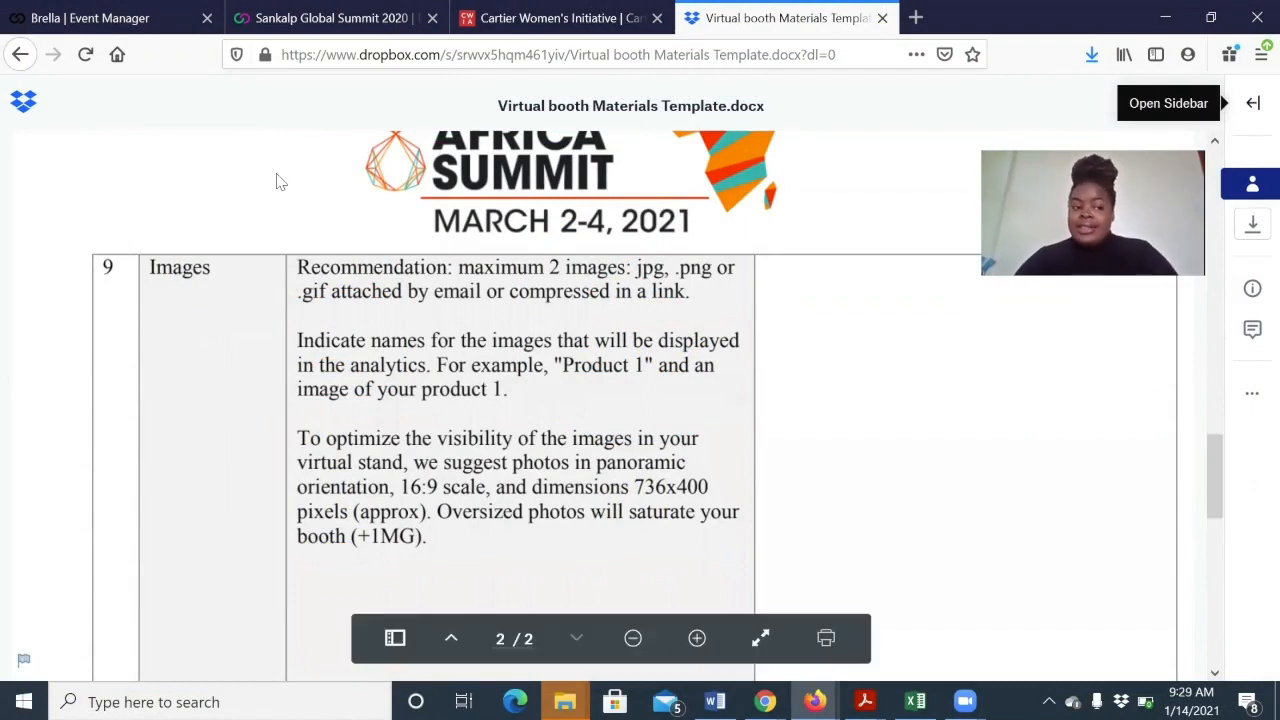
# - Show the Cartier Women's Initiative sponsor's Traffic Analytics in Brella Event Manager
pyautogui.click(100, 18)
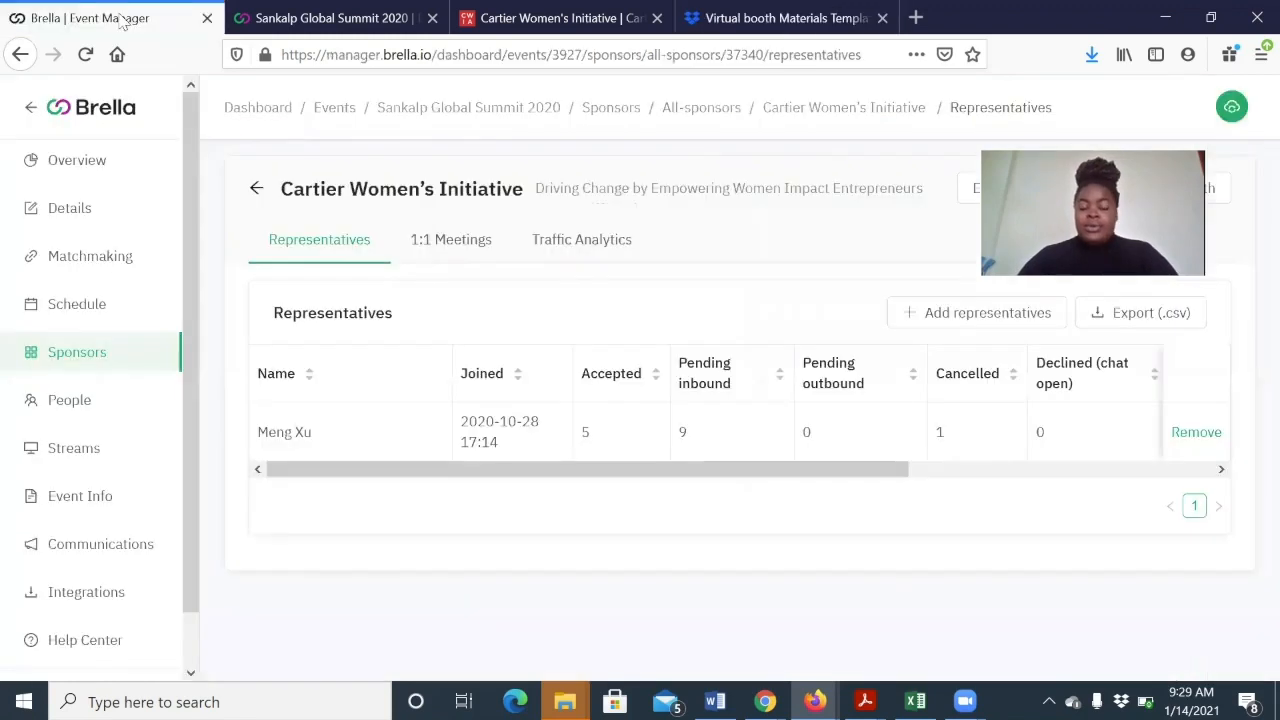
pyautogui.moveTo(808, 220)
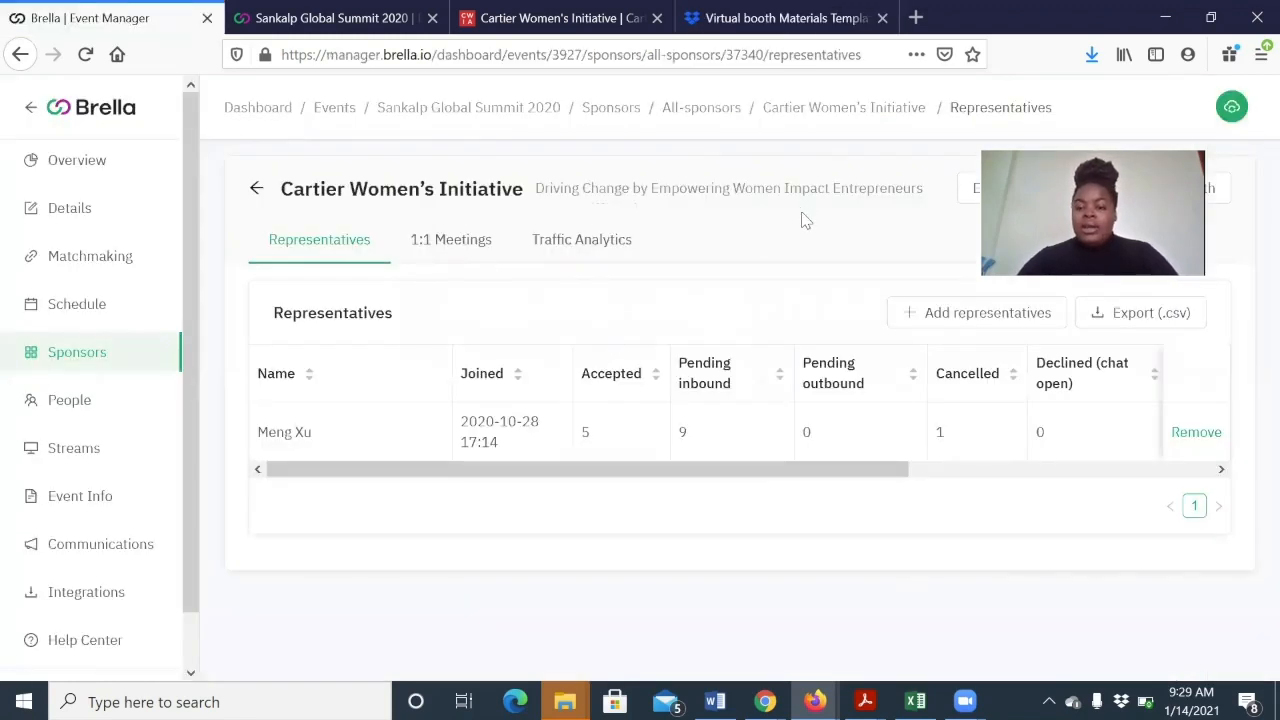
pyautogui.moveTo(718, 252)
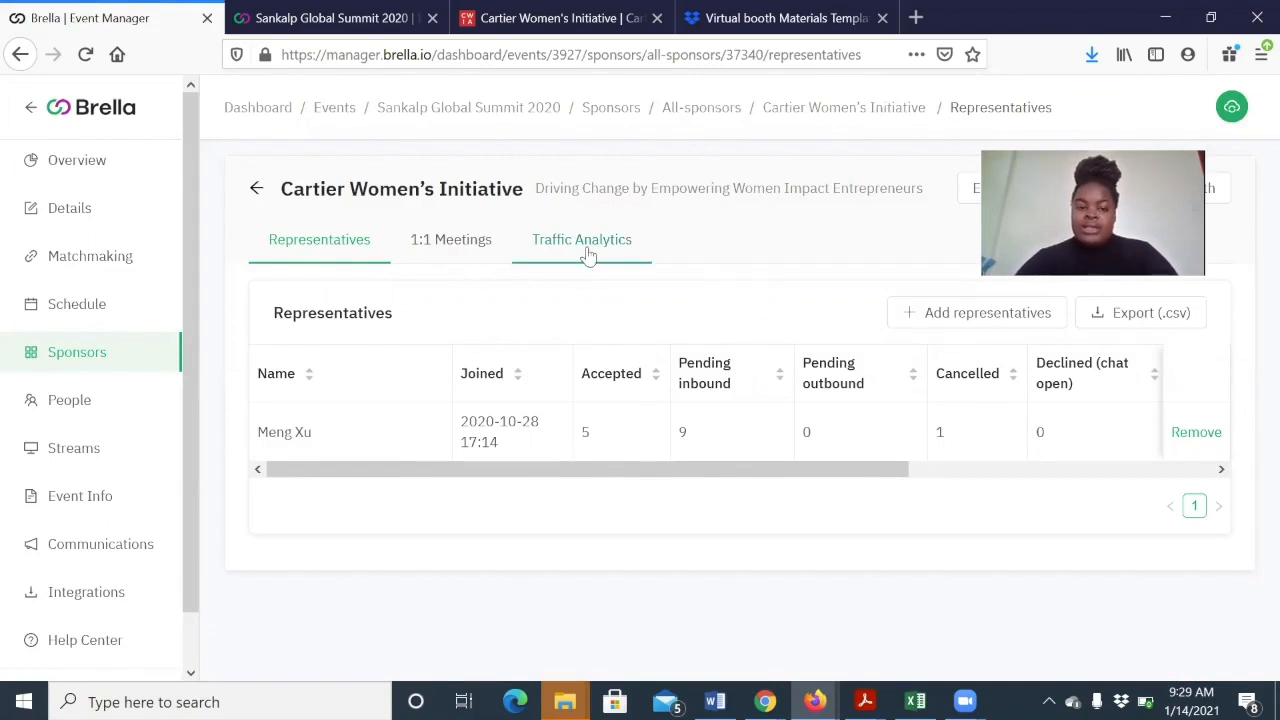
pyautogui.click(580, 240)
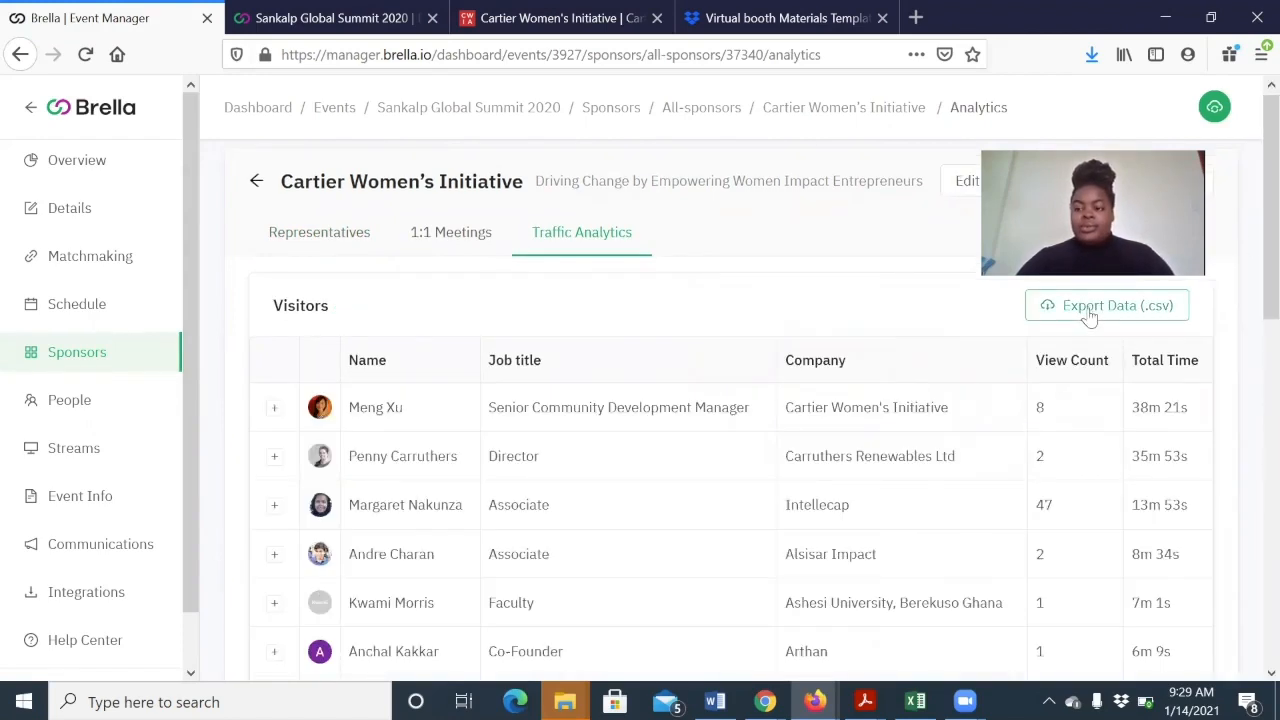
# - Review the Visitors table through to its second page
pyautogui.scroll(-3)
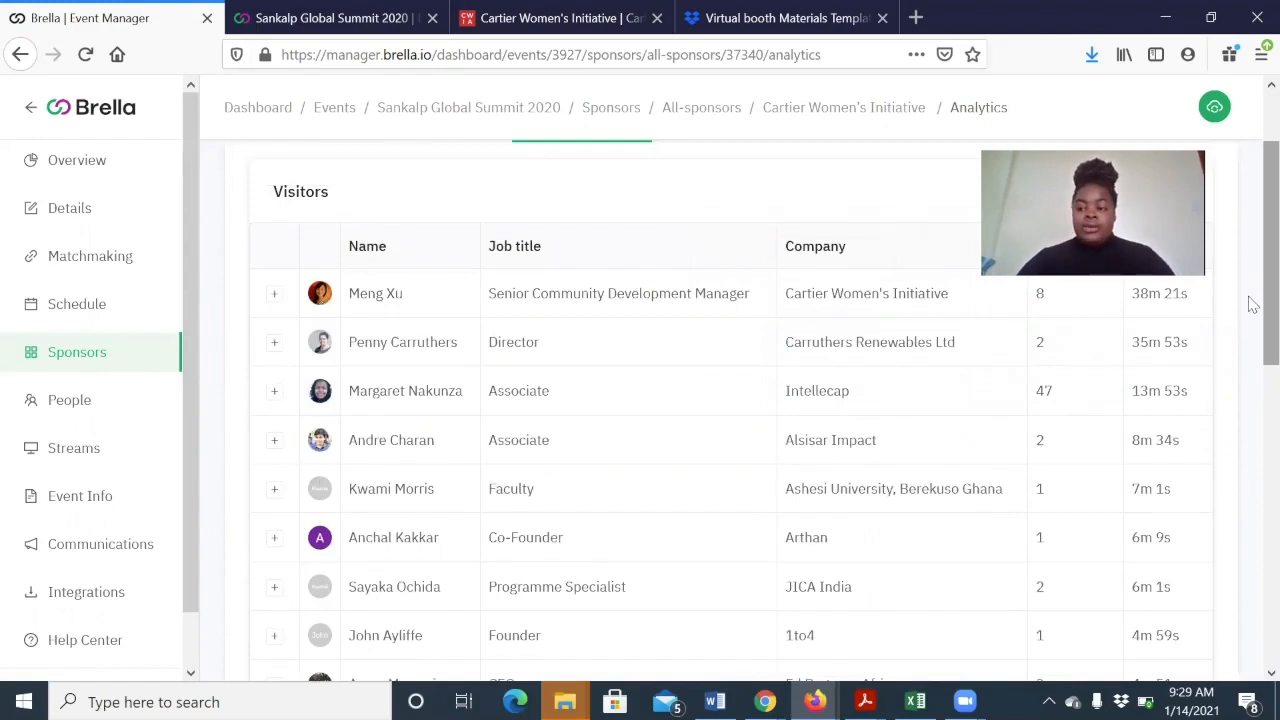
pyautogui.scroll(-3)
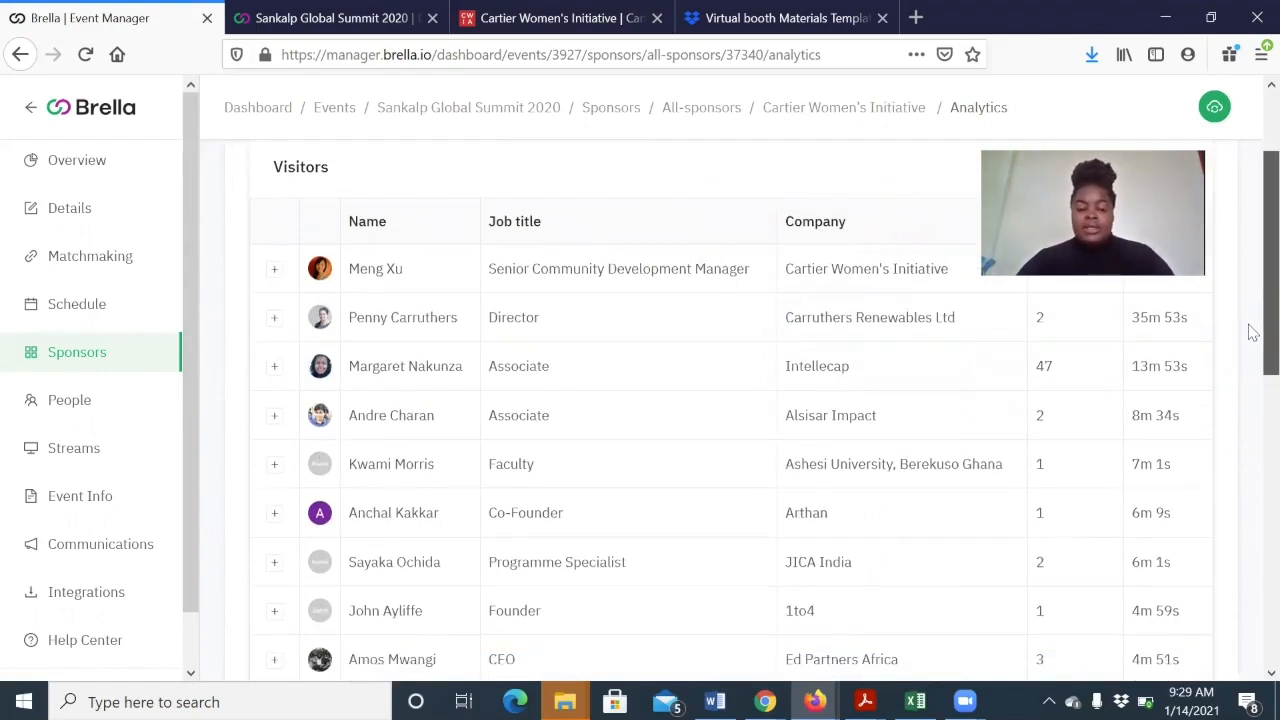
pyautogui.scroll(-3)
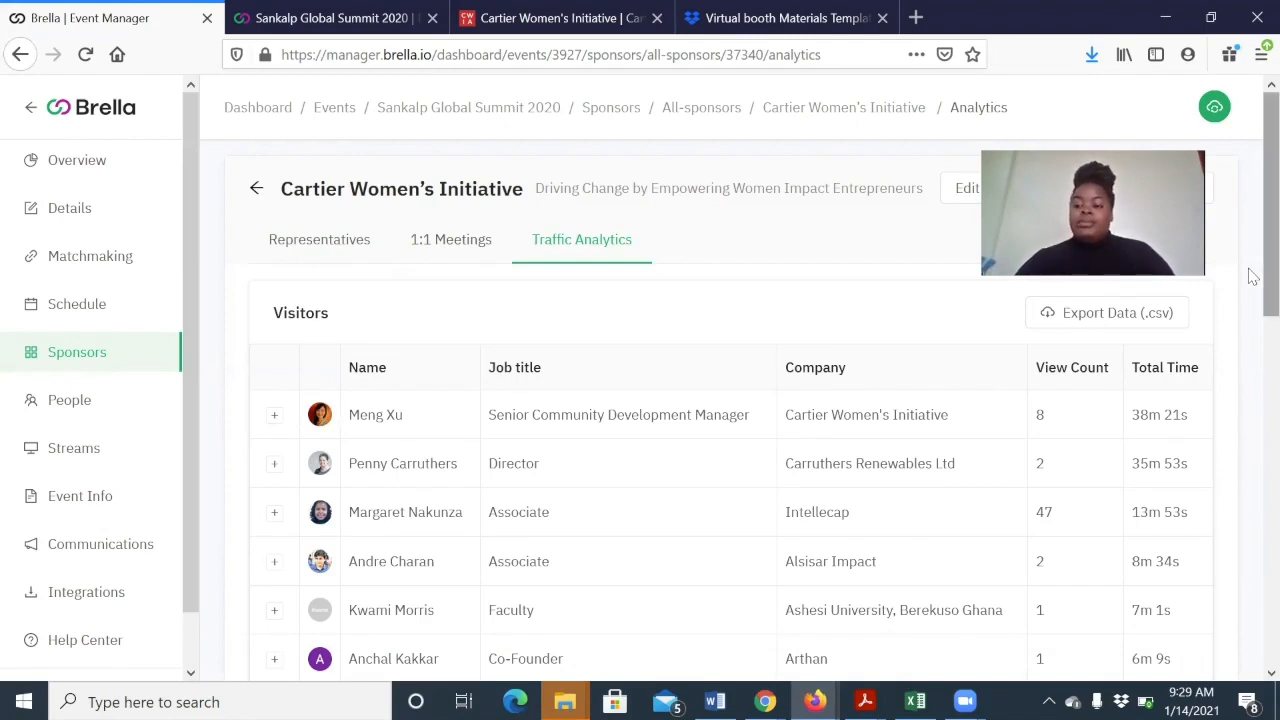
pyautogui.scroll(-3)
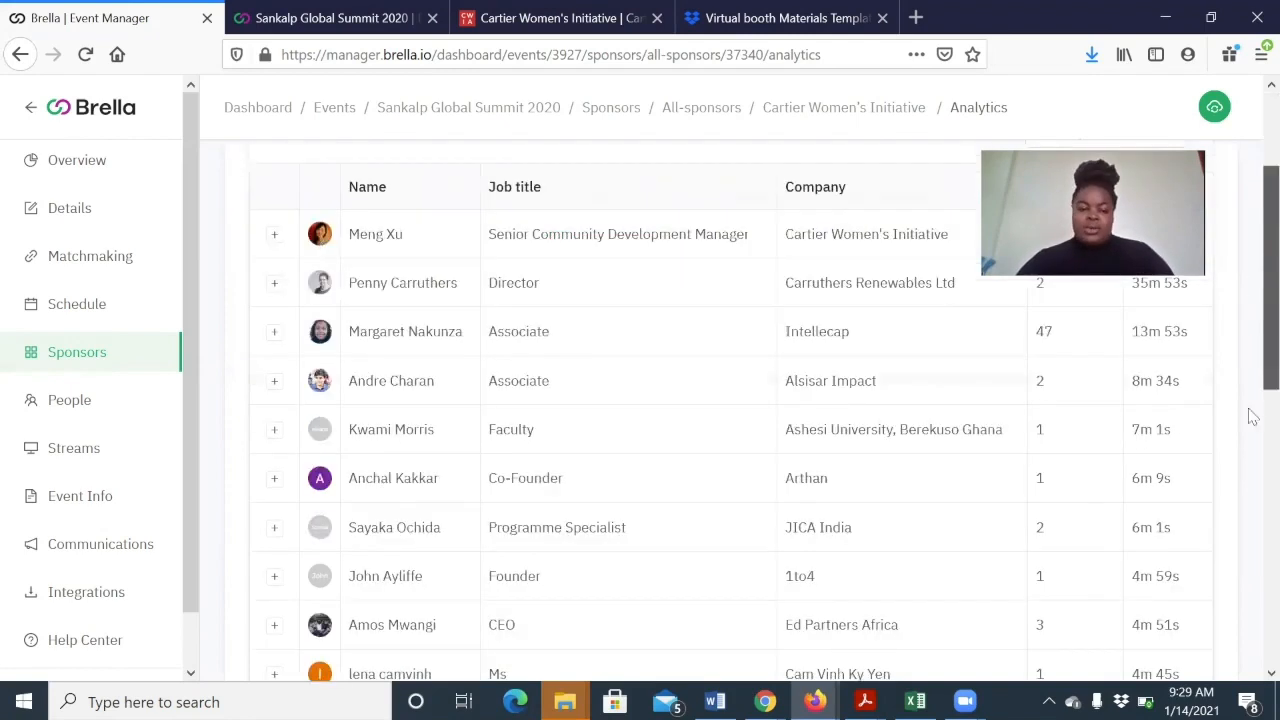
pyautogui.scroll(-3)
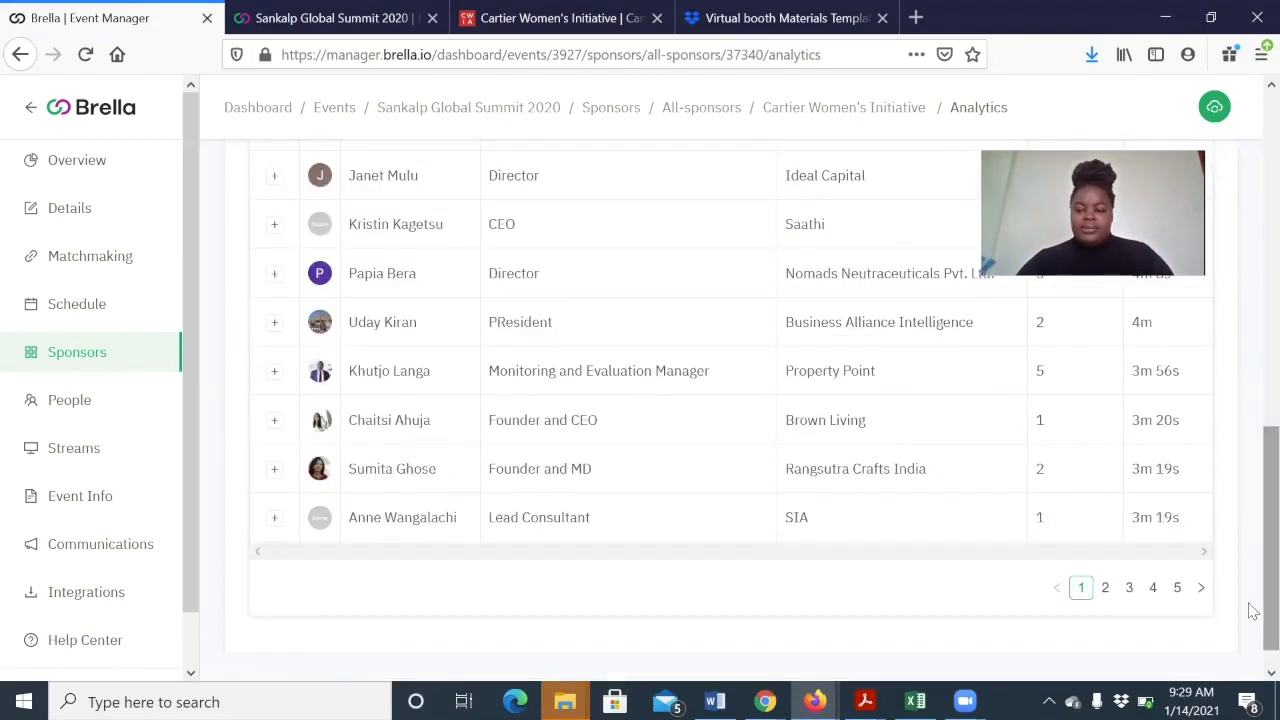
pyautogui.click(1104, 588)
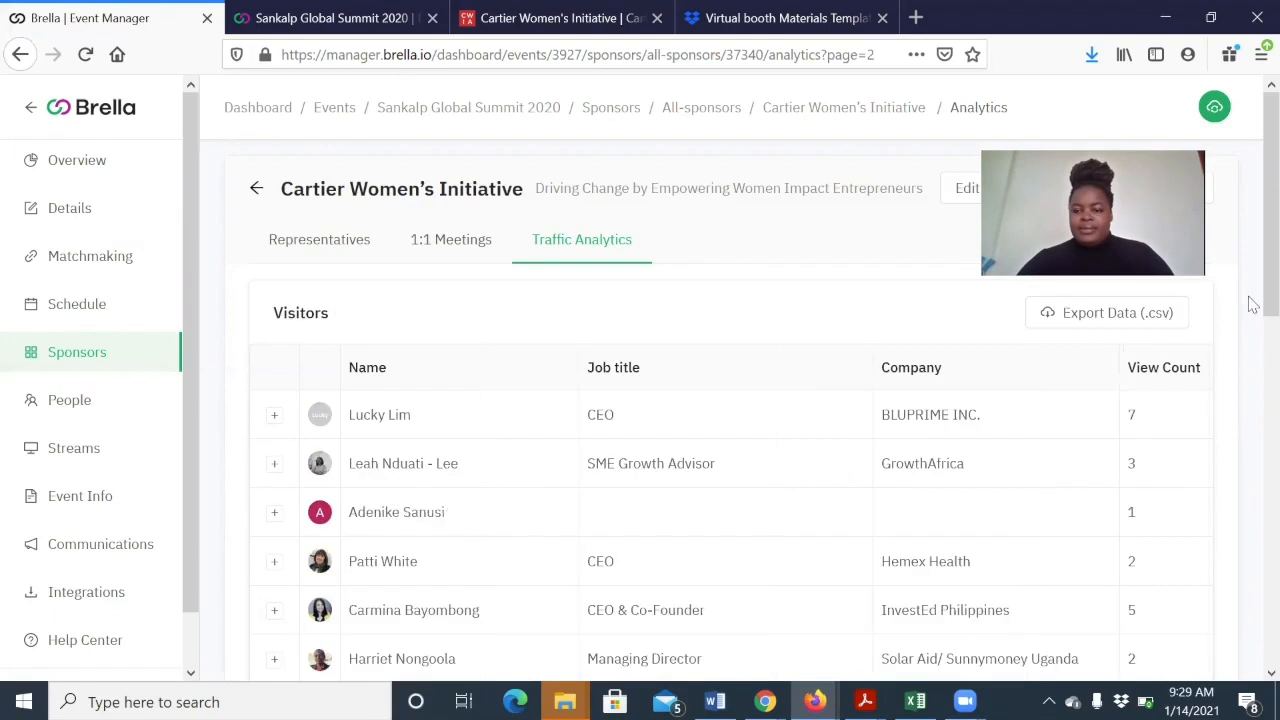
pyautogui.scroll(-3)
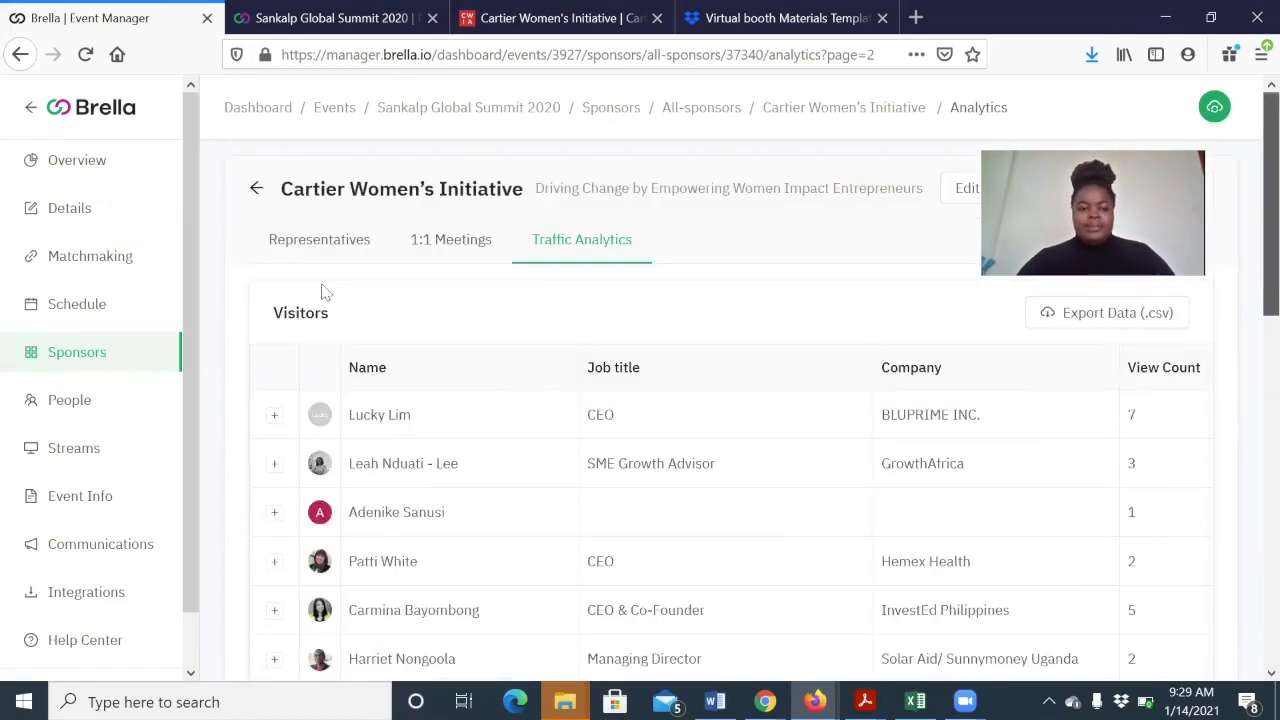
# - Show the sponsor's 1:1 Meetings summary
pyautogui.click(452, 240)
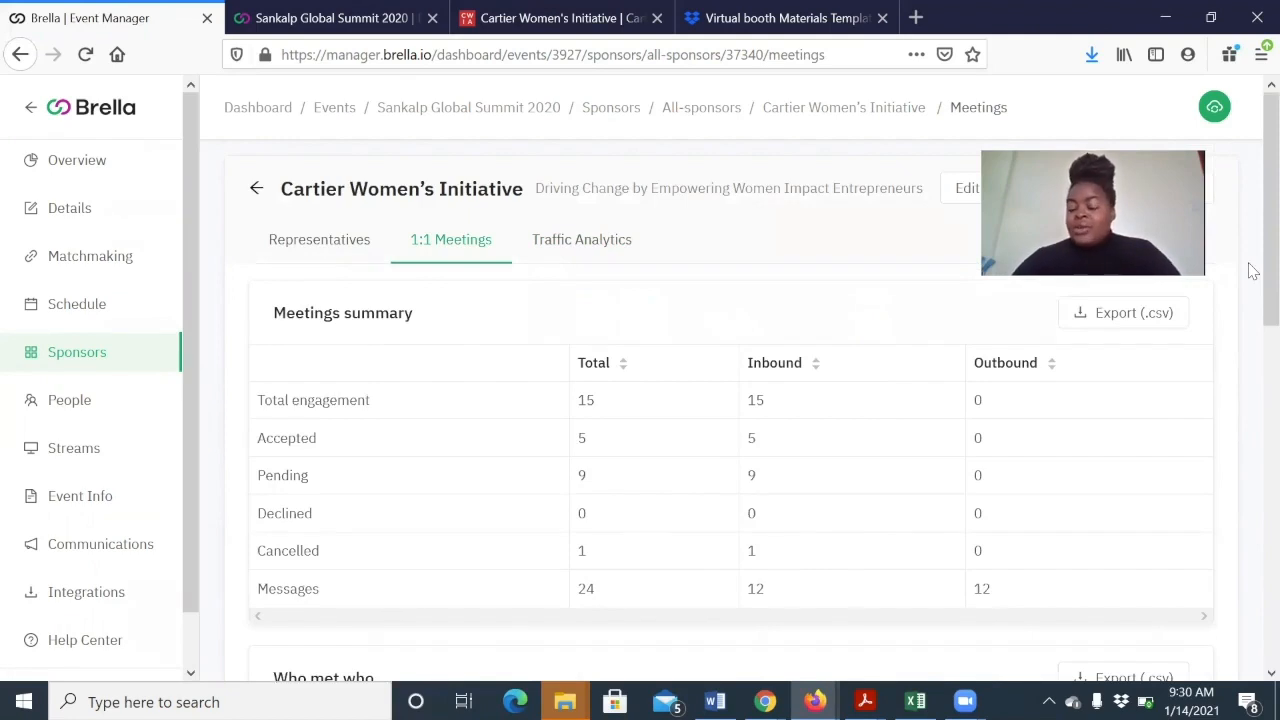